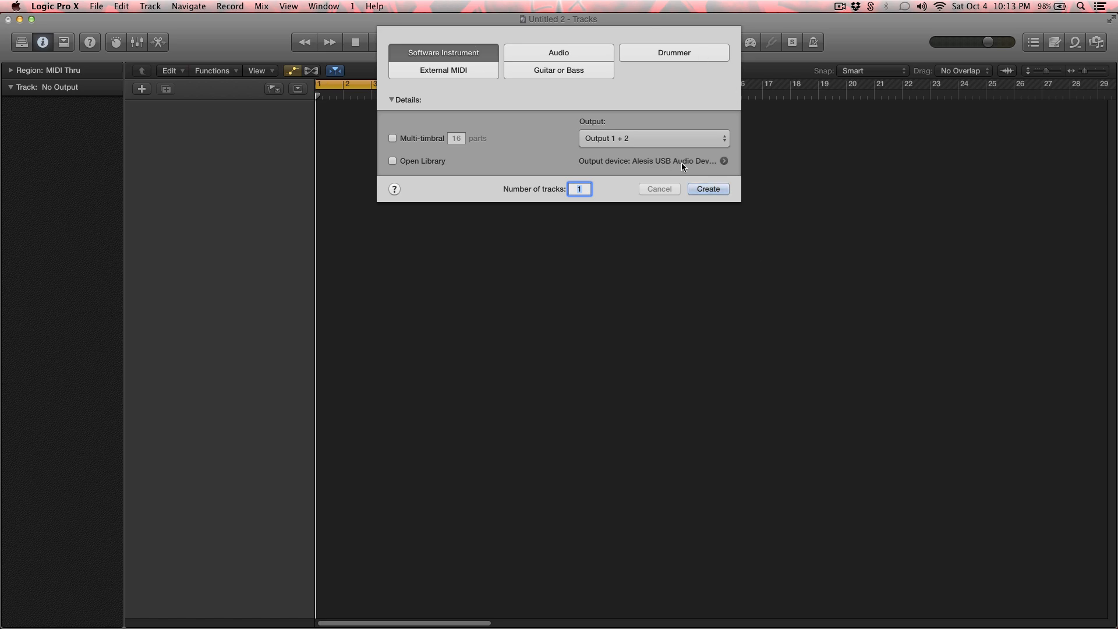
Create a software instrument track loaded with Battery 4 Multi Output (16xStereo).
left_click(707, 189)
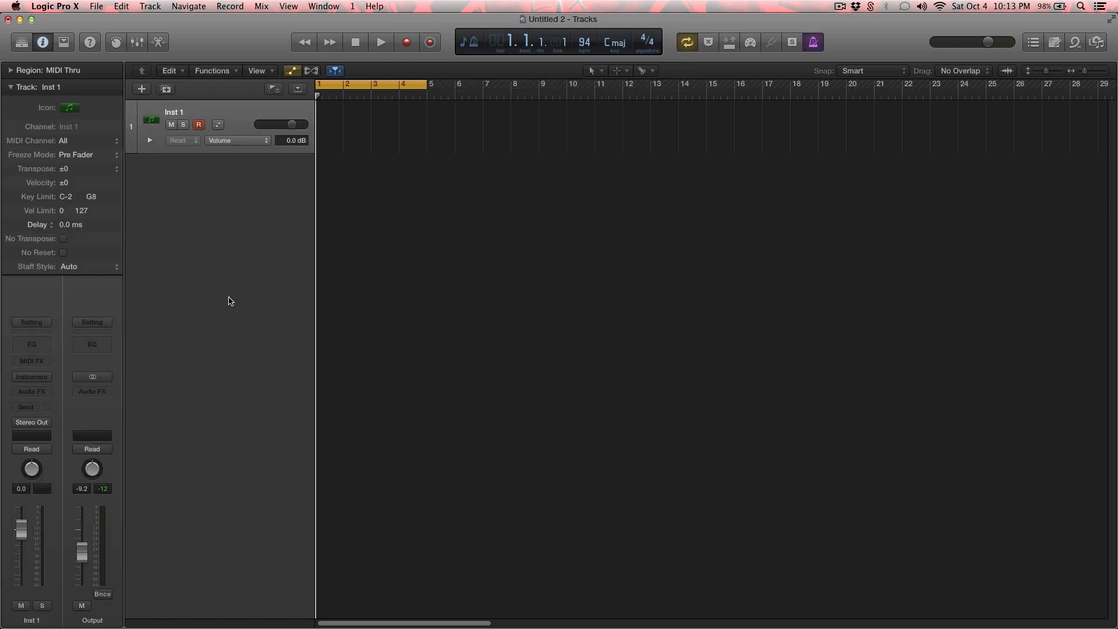
left_click(30, 376)
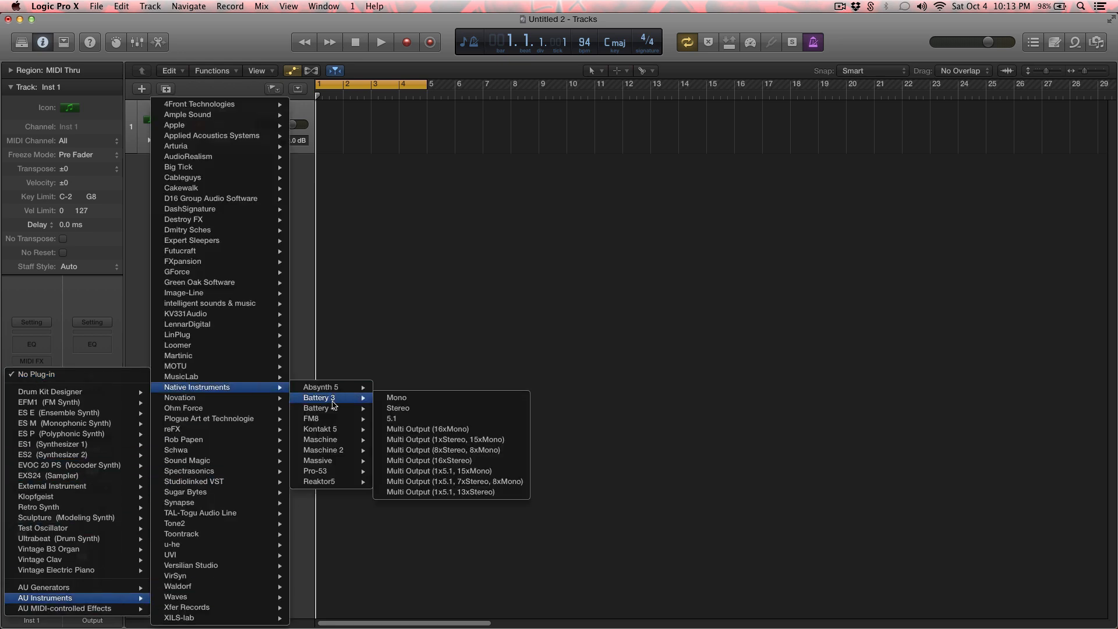
mouse_move(319, 408)
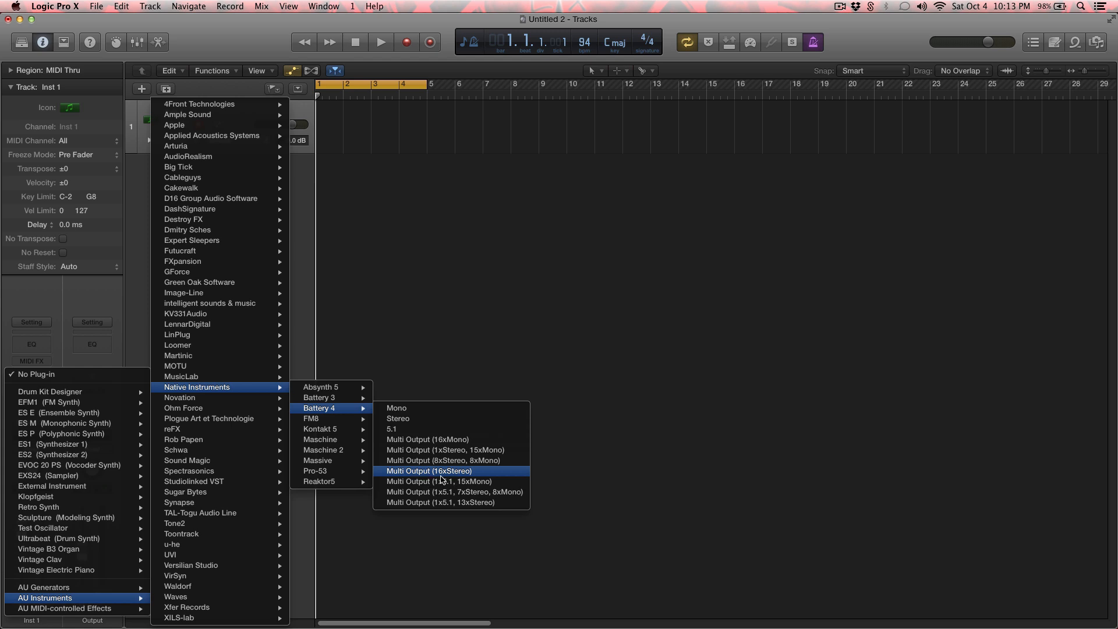
mouse_move(447, 449)
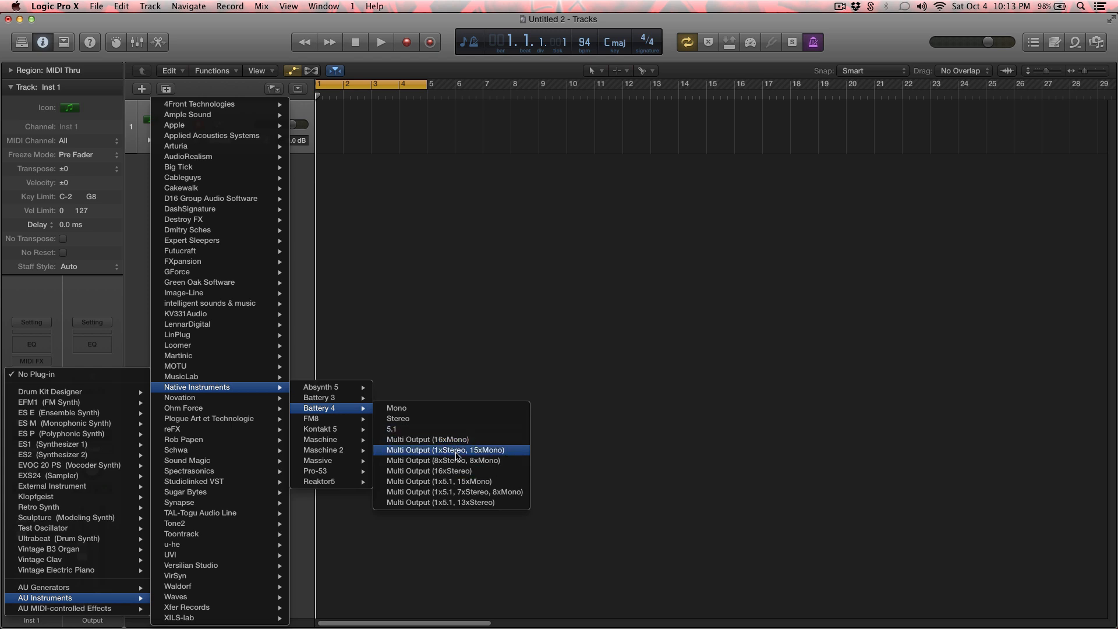
mouse_move(507, 471)
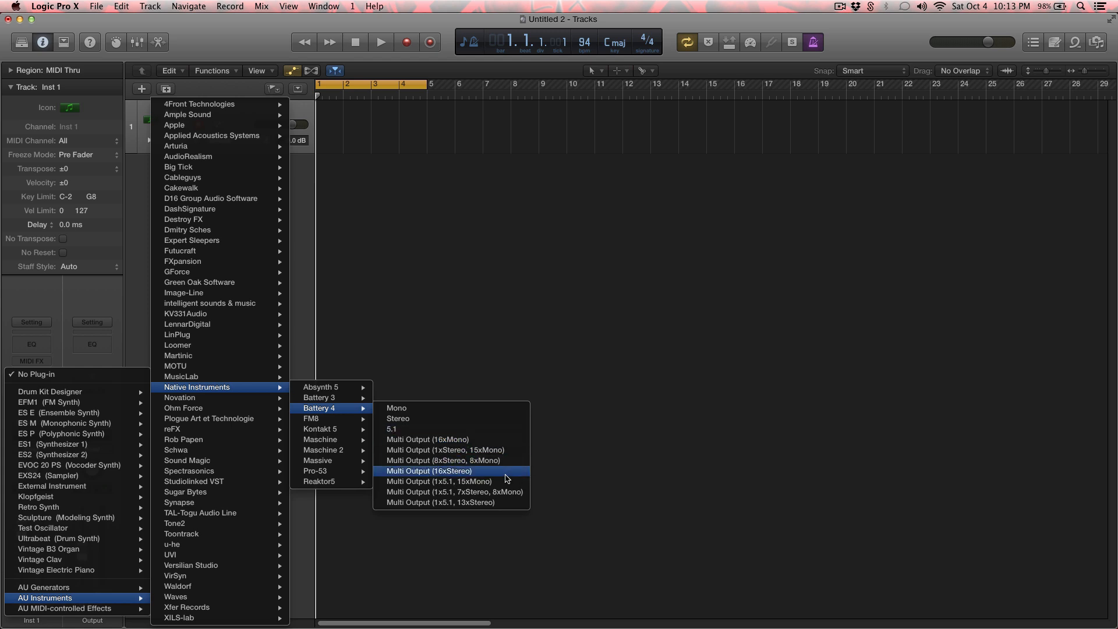
mouse_move(450, 474)
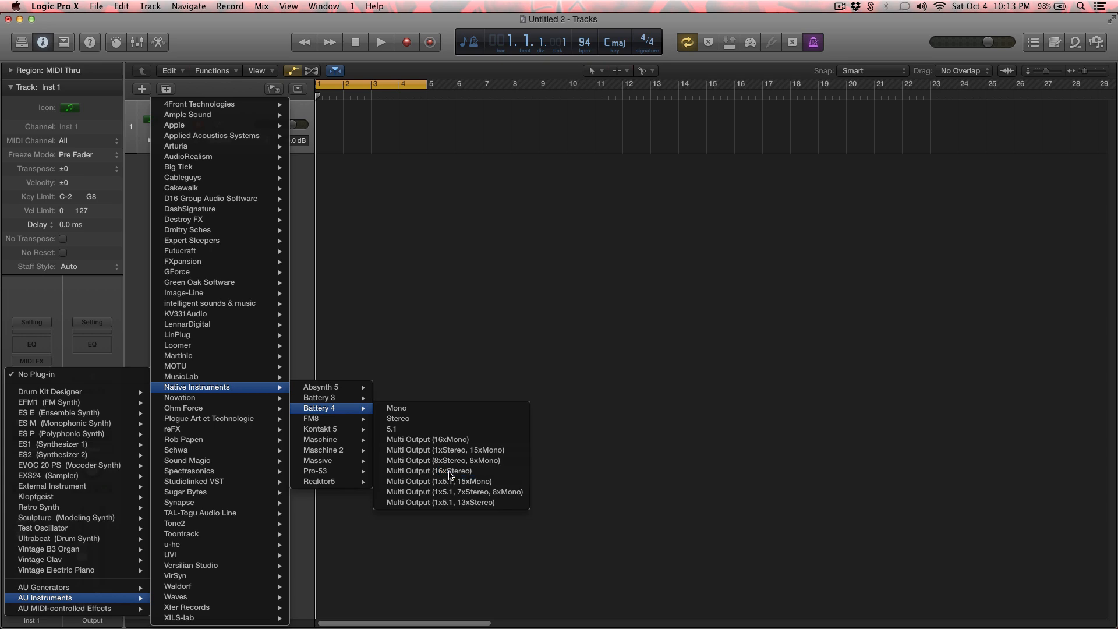
left_click(398, 418)
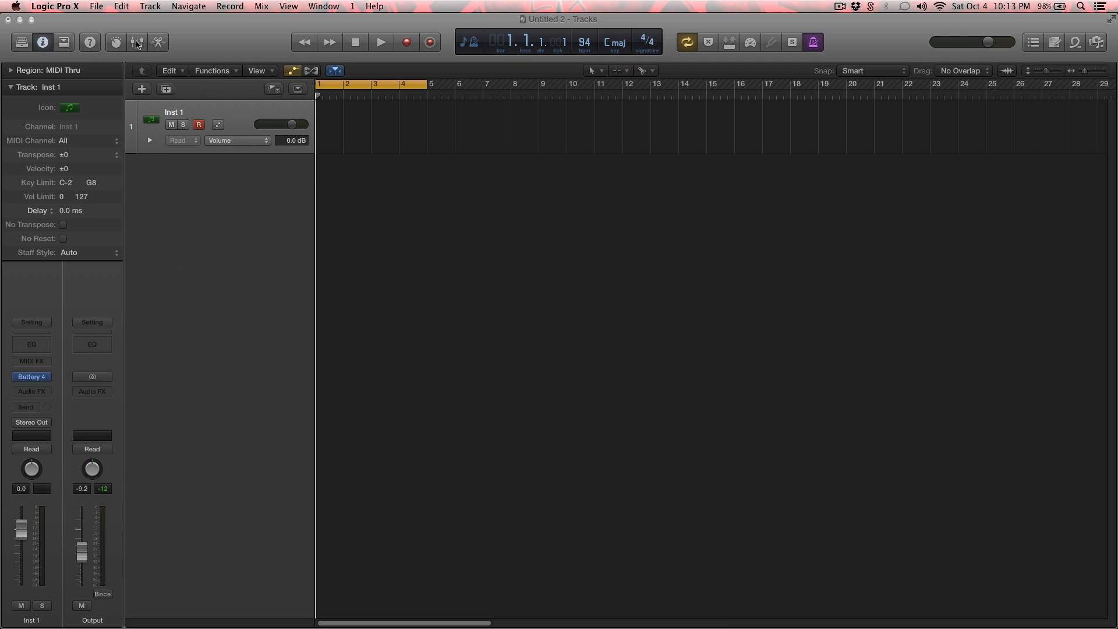
In the Mixer, add aux channels Aux 1–15 for Battery 4's outputs from the Inst 1 strip.
left_click(136, 42)
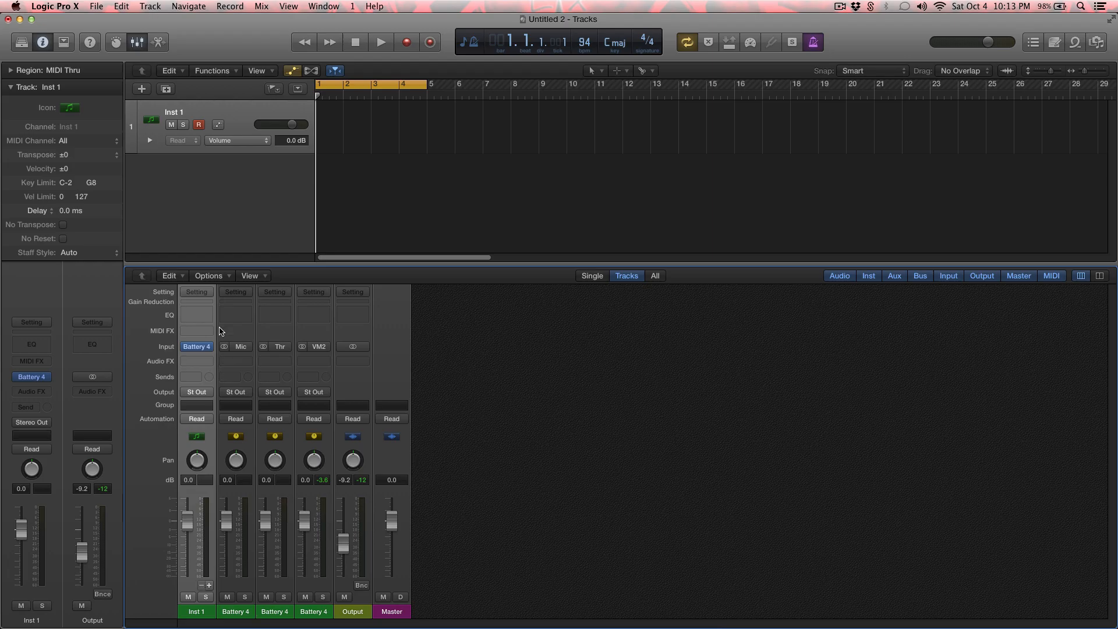
mouse_move(207, 321)
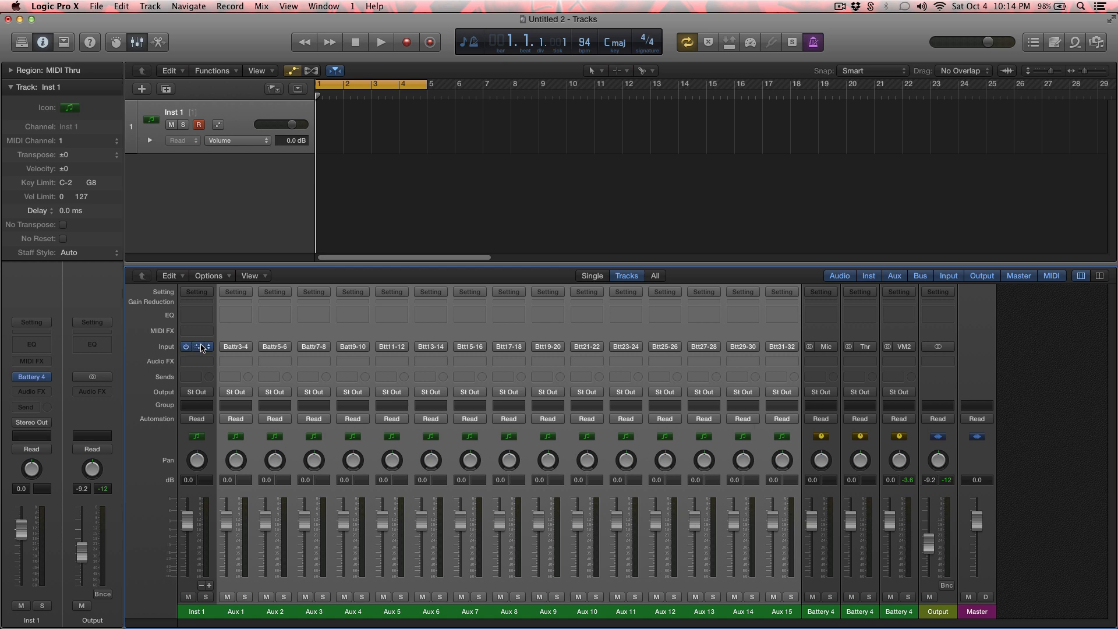
left_click(196, 348)
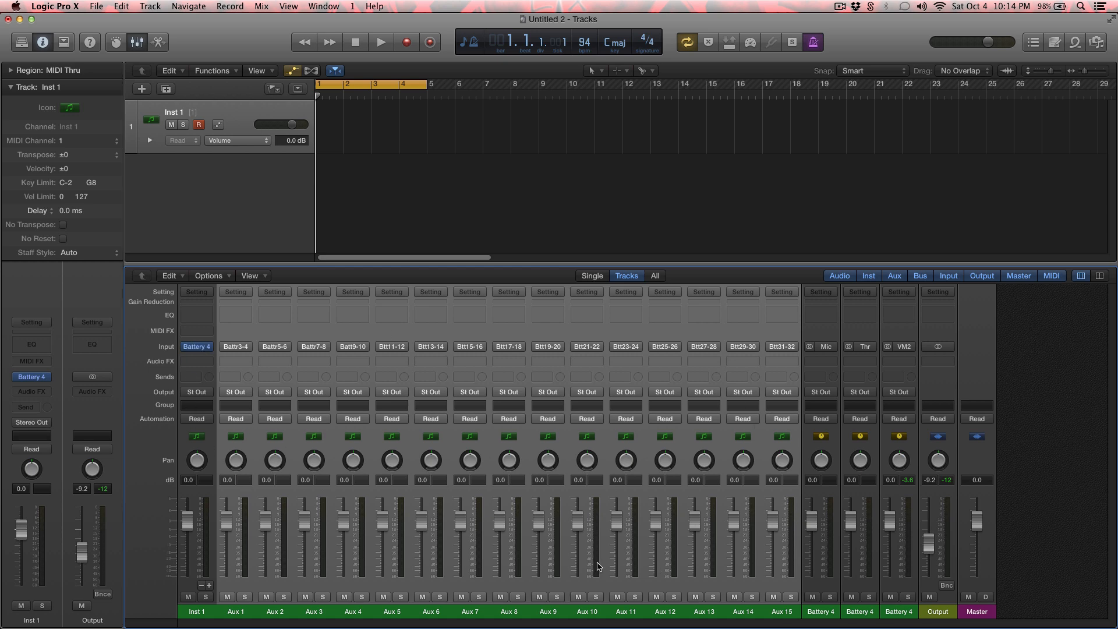
mouse_move(474, 616)
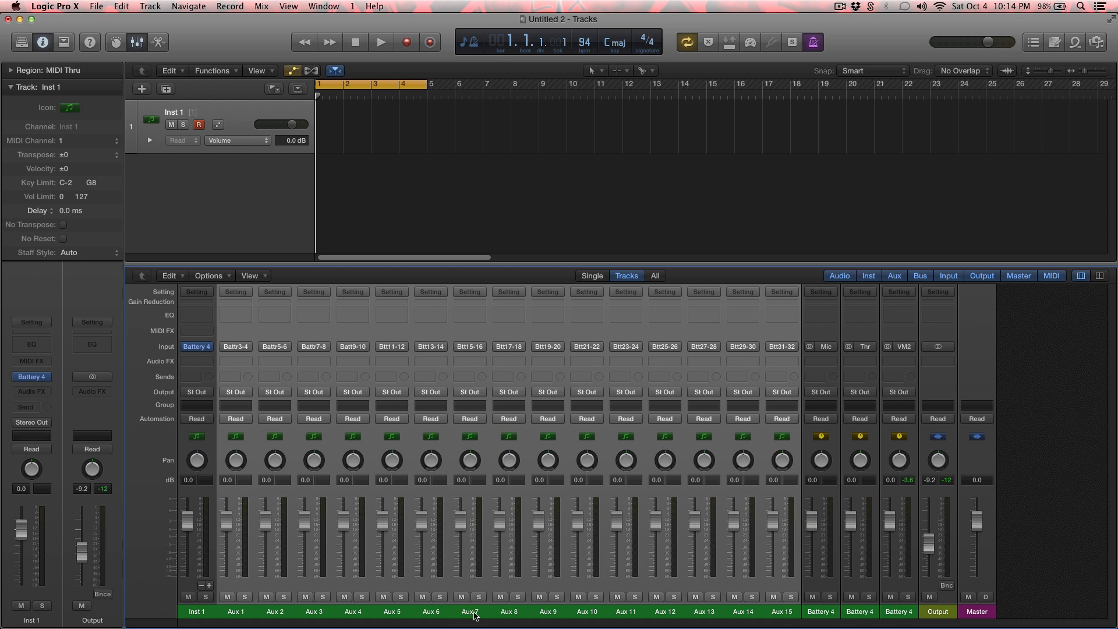
Create tracks for the aux channel strips and select them together with Inst 1.
right_click(469, 611)
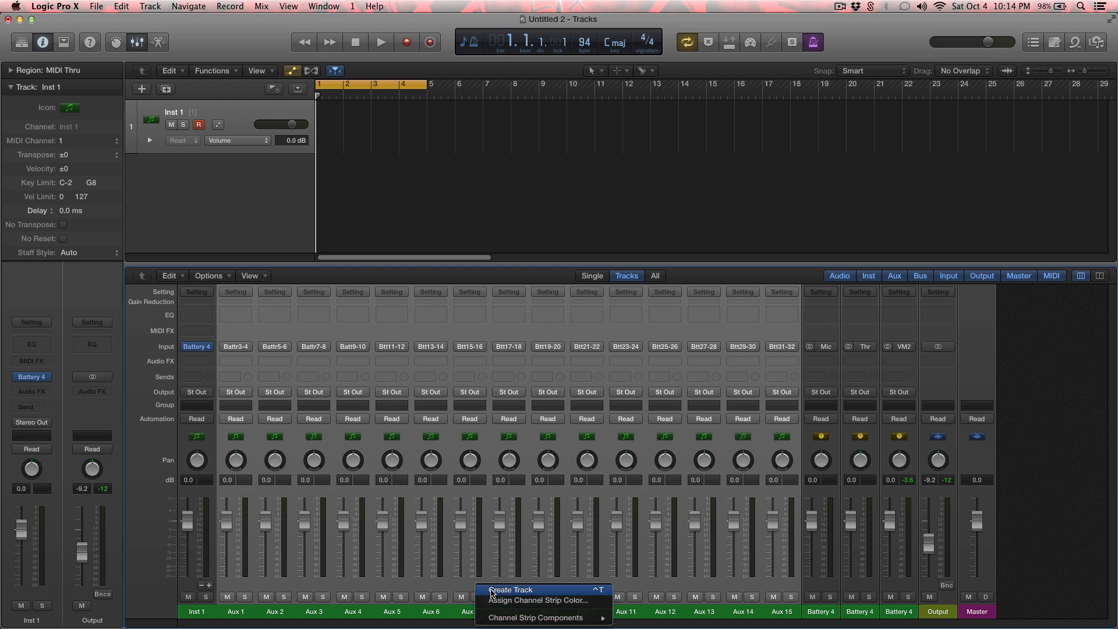
left_click(510, 589)
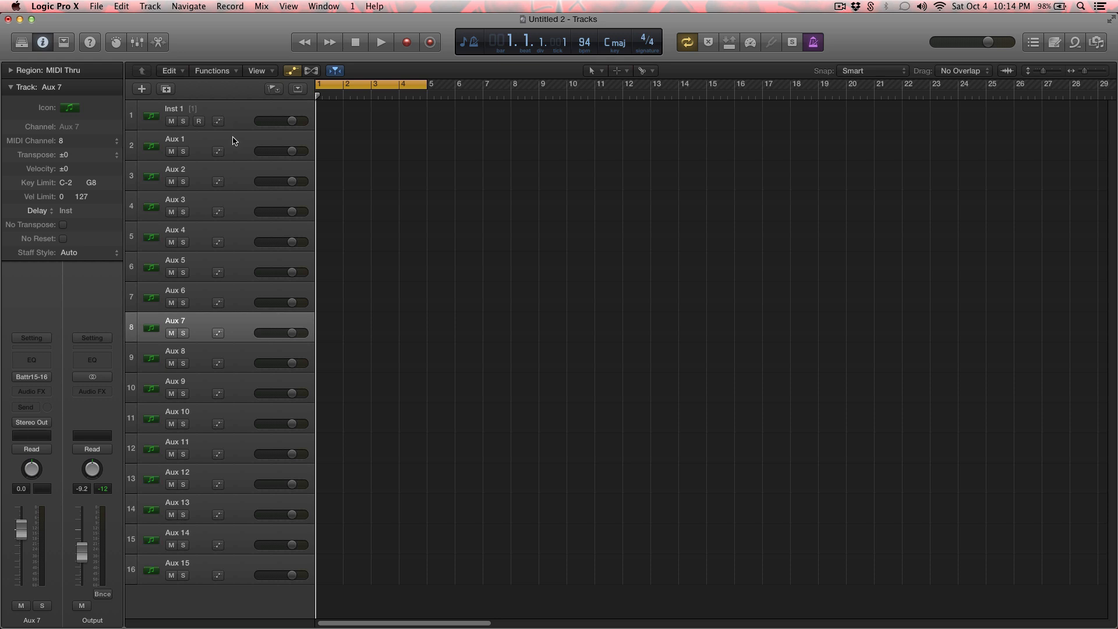
left_click(174, 108)
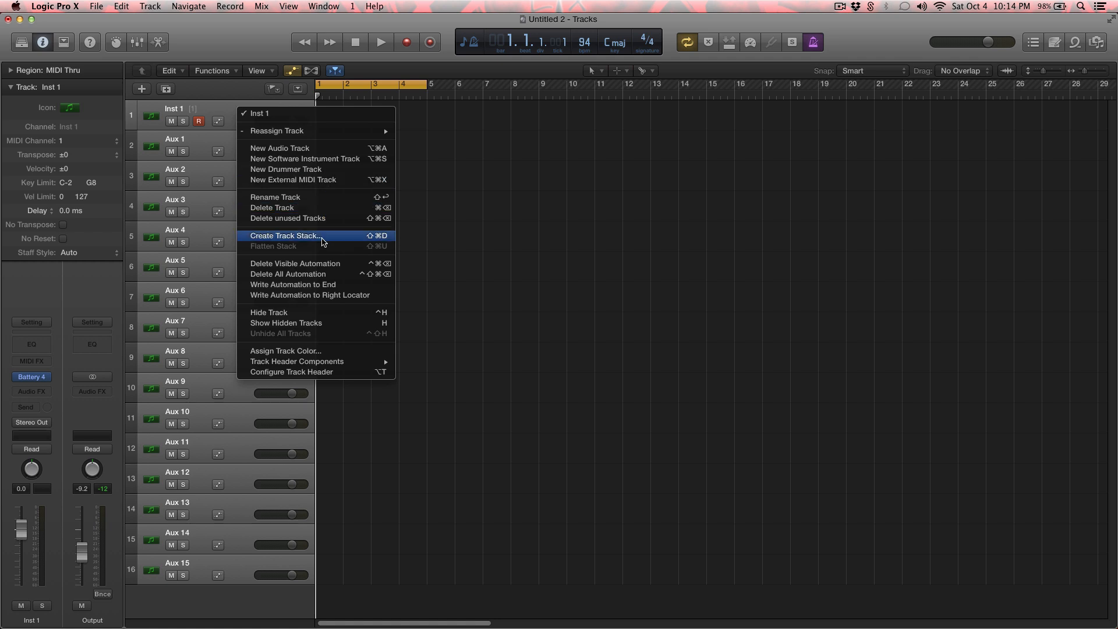
Group the selected tracks into a summing track stack renamed 'Battery 4'.
left_click(284, 235)
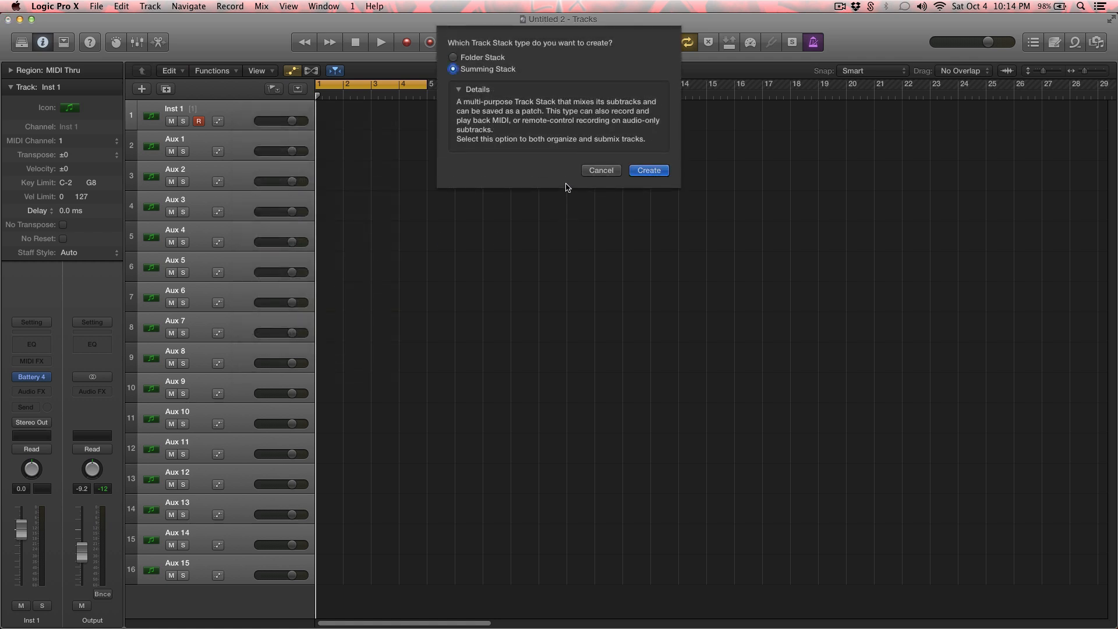
mouse_move(513, 108)
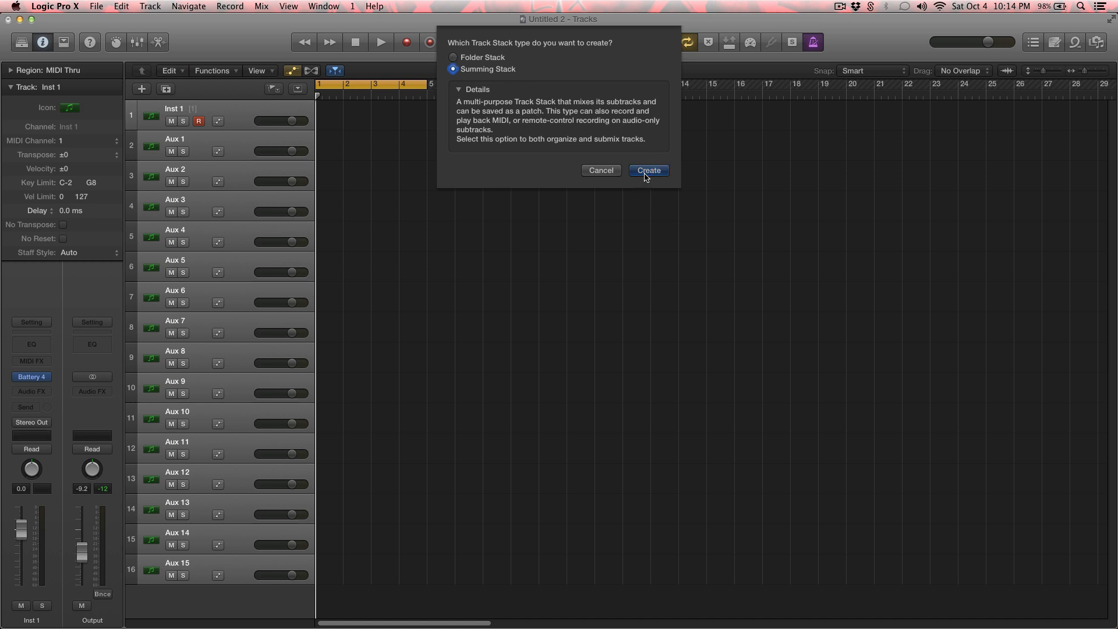
left_click(646, 170)
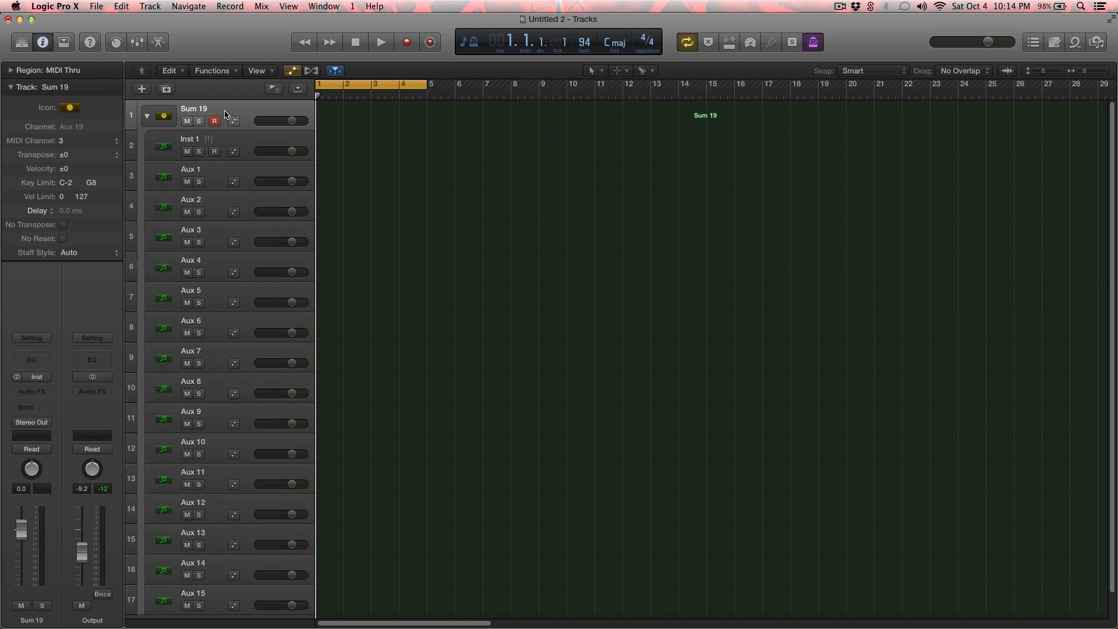
double_click(195, 109)
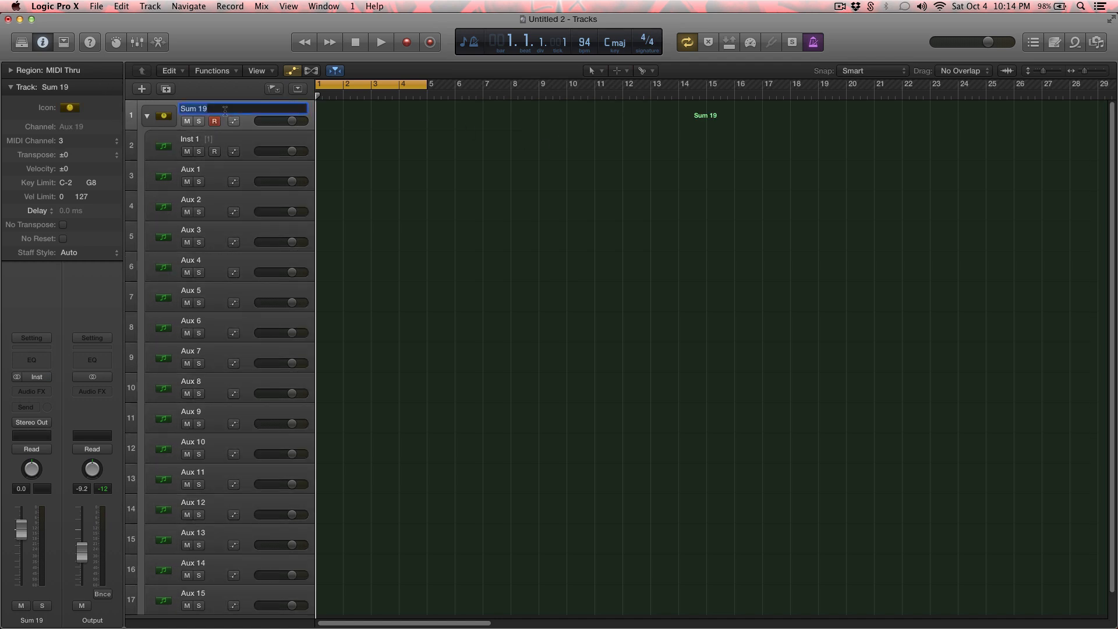
type("Battery 4")
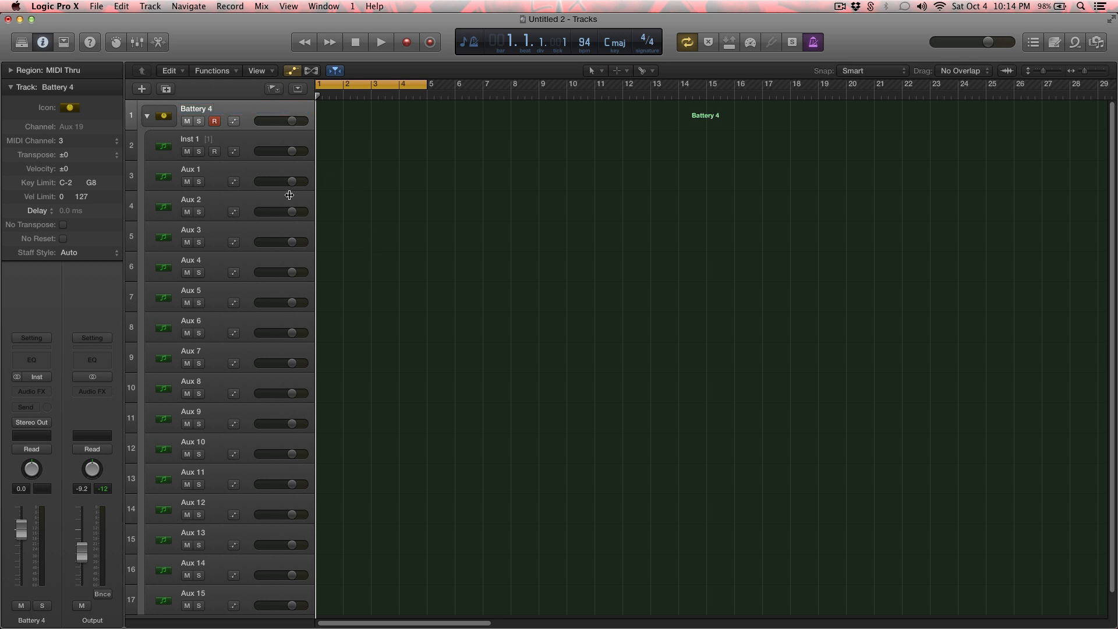
left_click(190, 138)
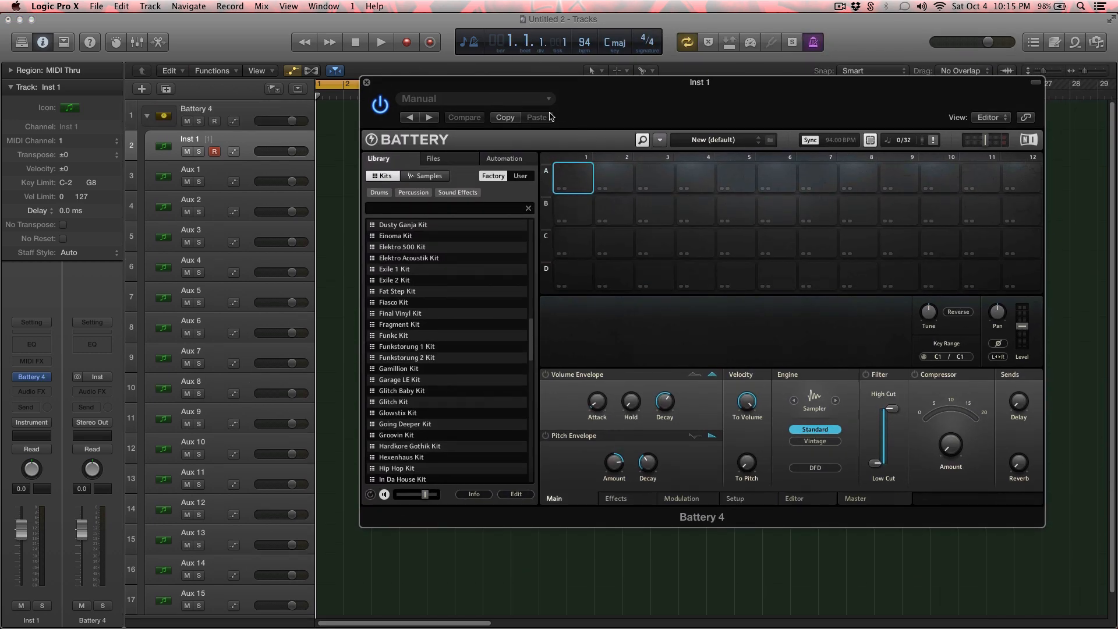
Load the Jack Kit into Battery 4 and select the Kick 707 1 cell in row A.
scroll("down", 3)
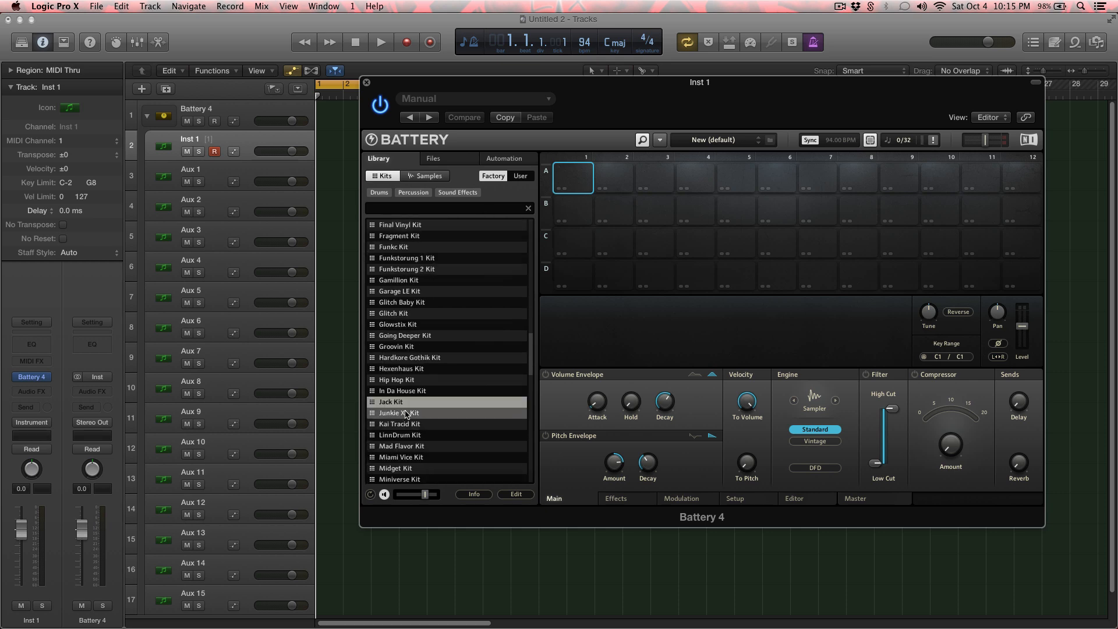
double_click(391, 402)
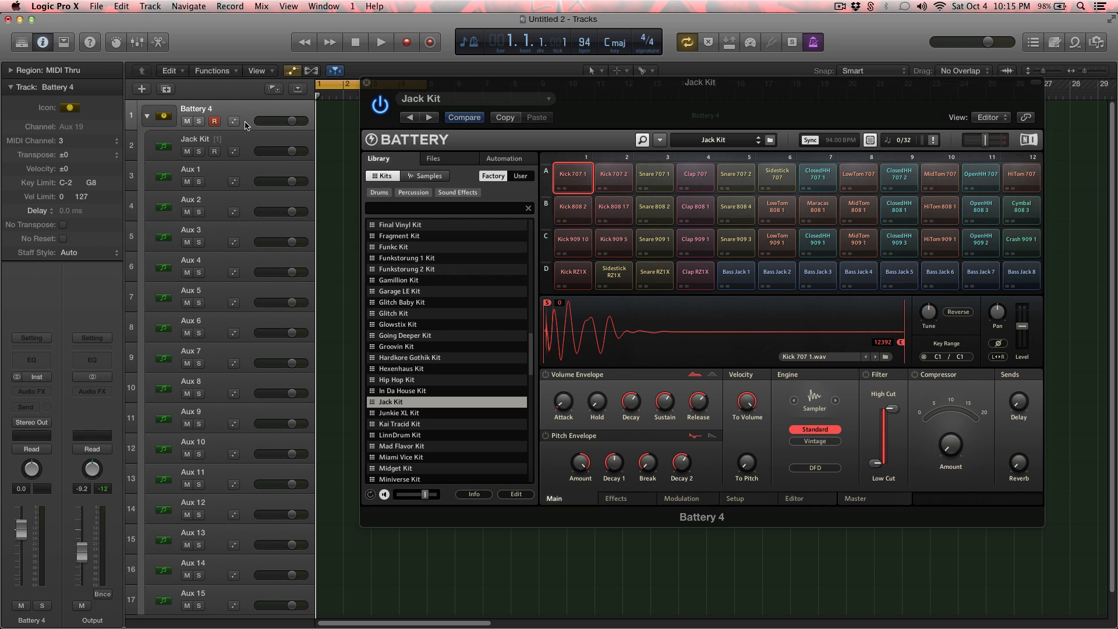
left_click(195, 142)
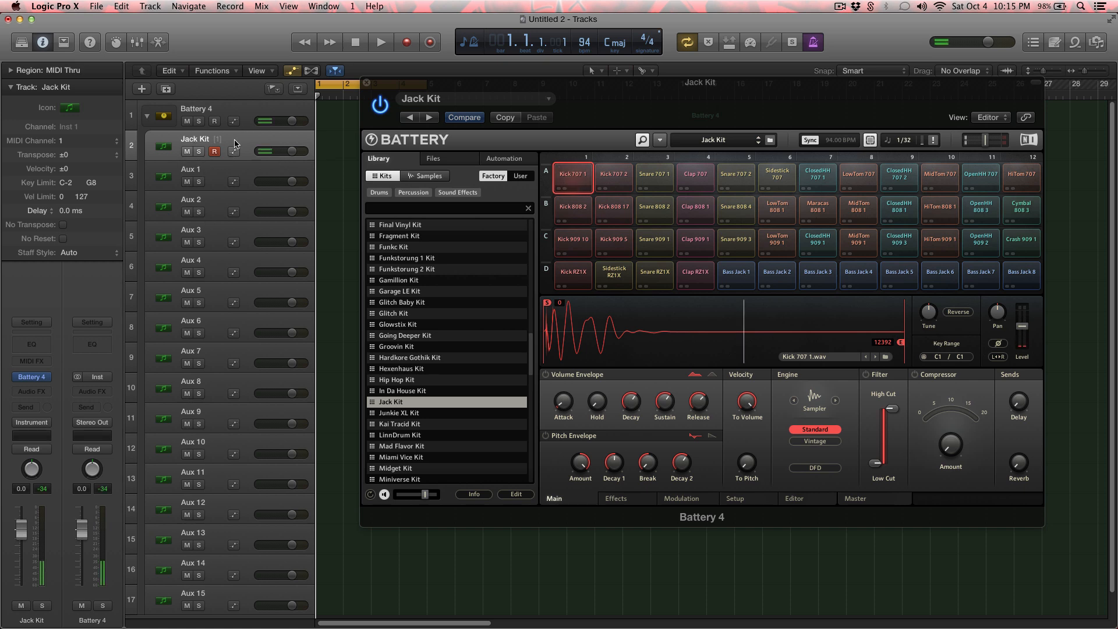
left_click(816, 176)
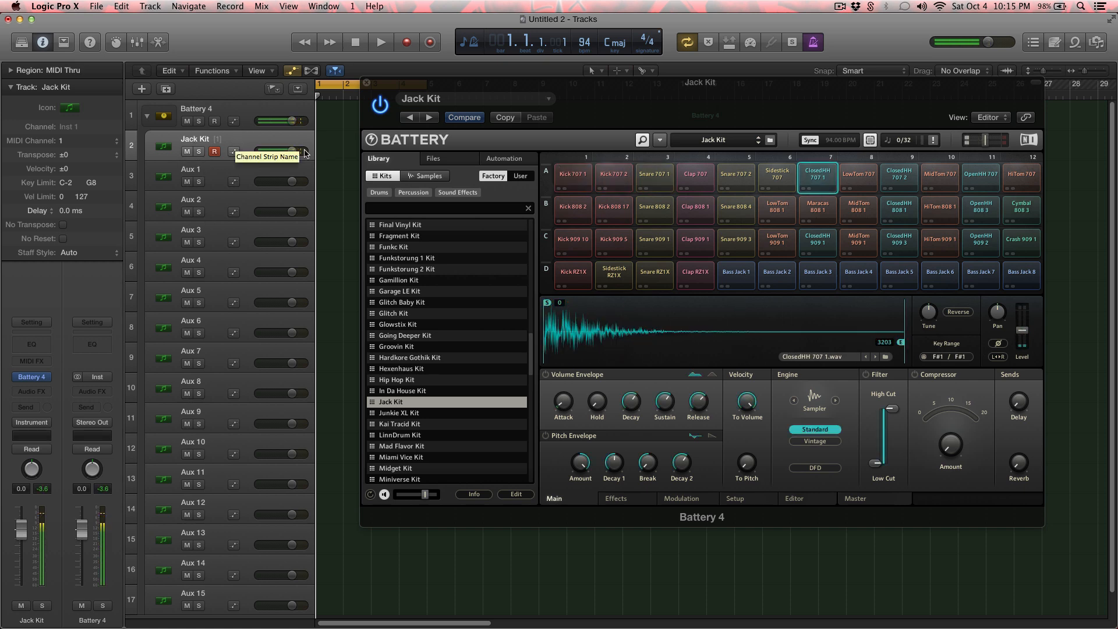
left_click(938, 175)
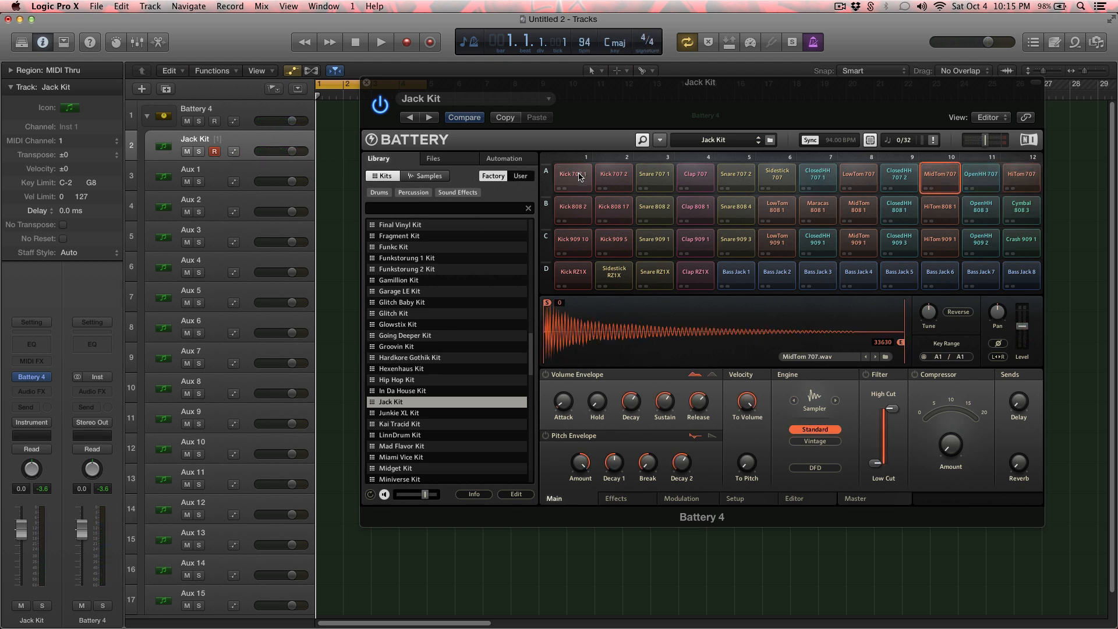
left_click(571, 175)
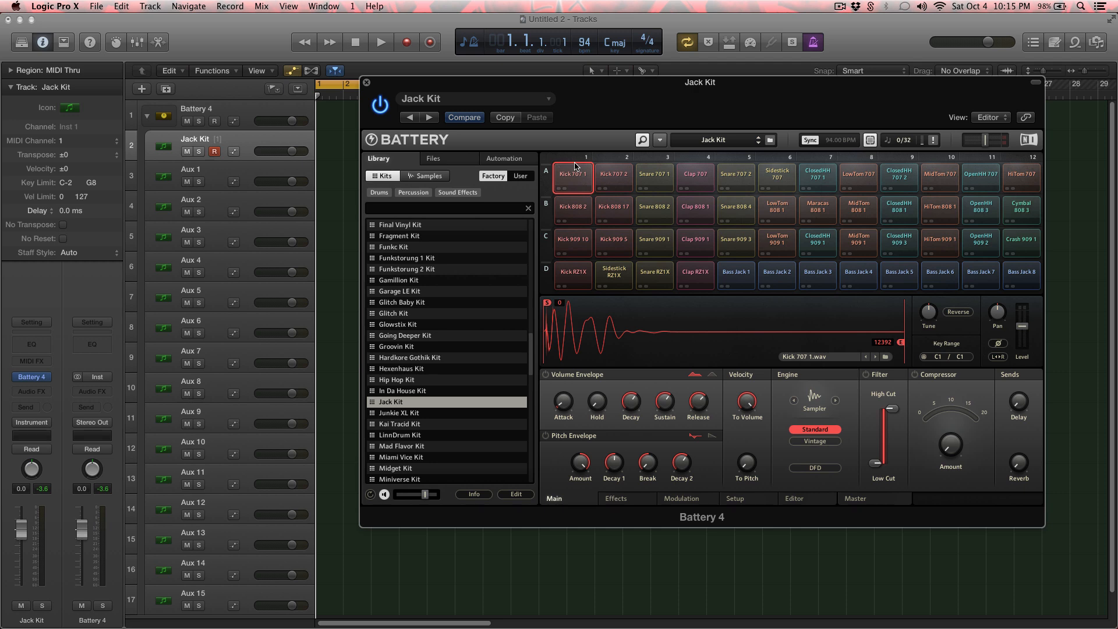
mouse_move(580, 196)
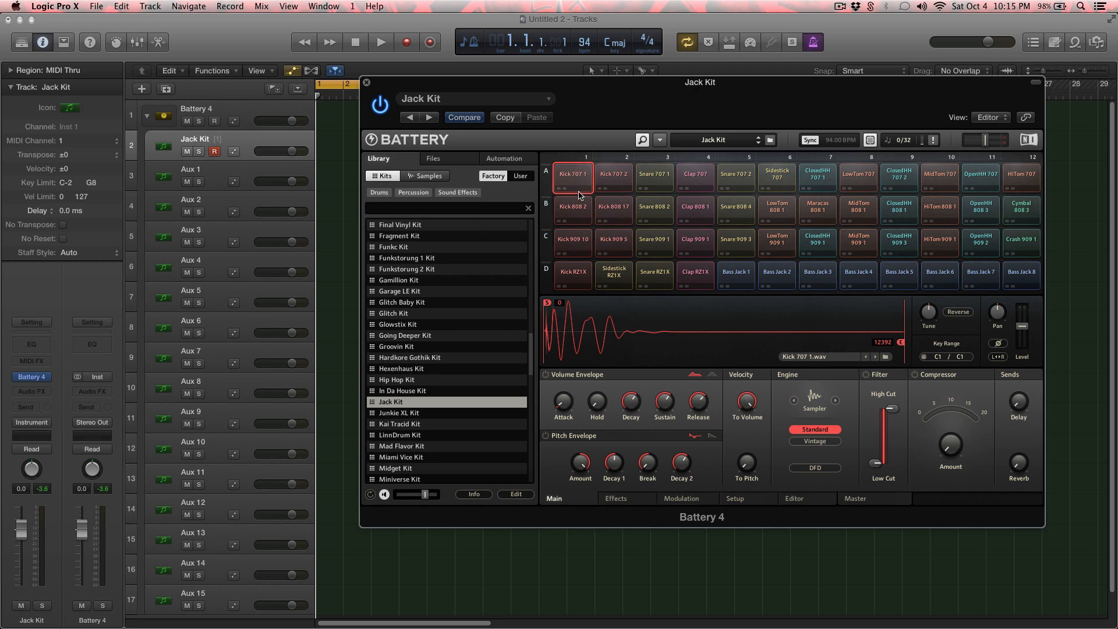
Route the kick and snare cells to direct outs and name the Kick and Snare tracks.
right_click(570, 176)
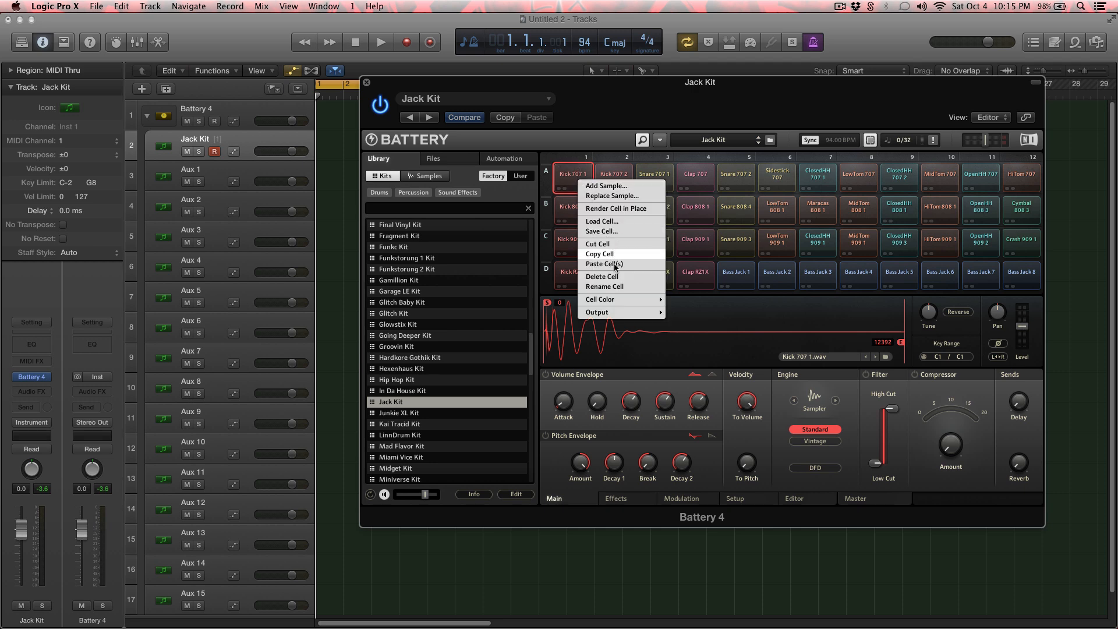
mouse_move(596, 312)
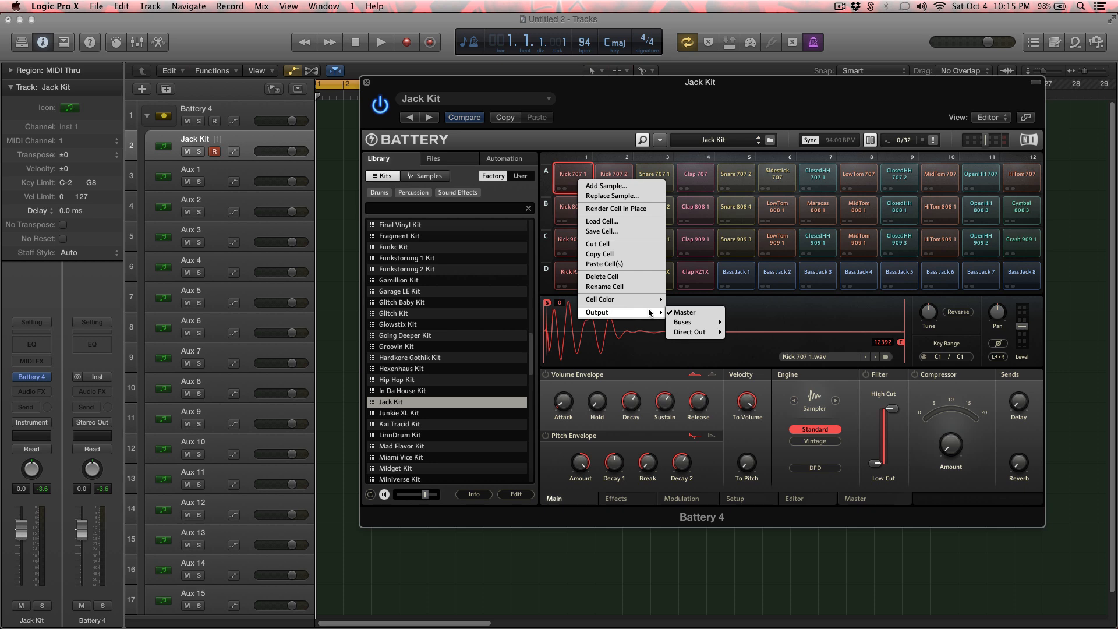
left_click(691, 332)
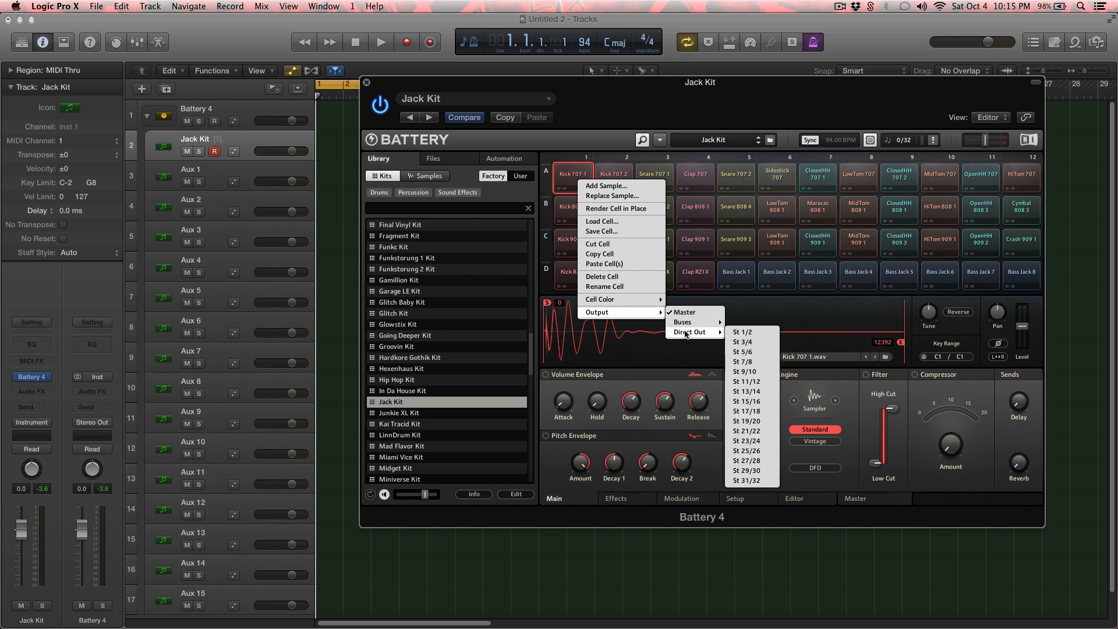
mouse_move(744, 332)
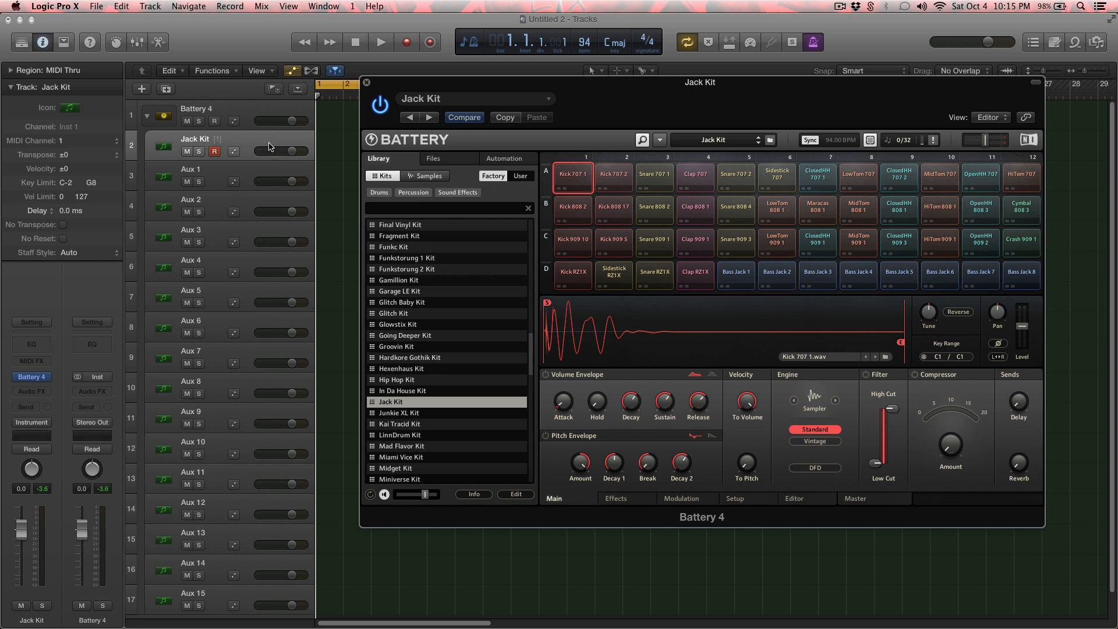
left_click(654, 176)
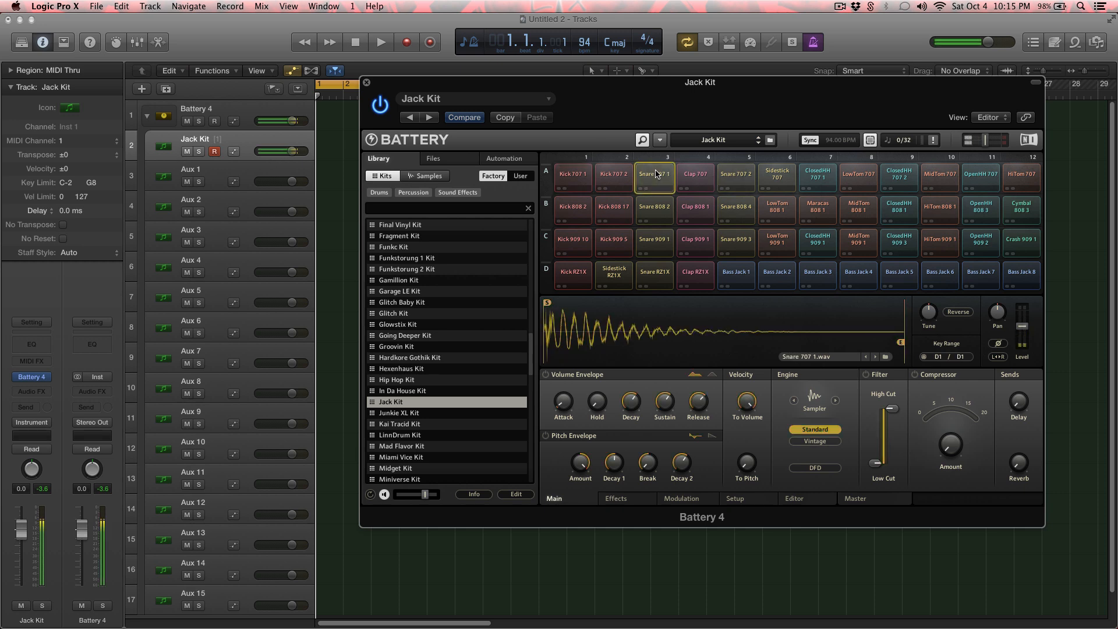
right_click(652, 175)
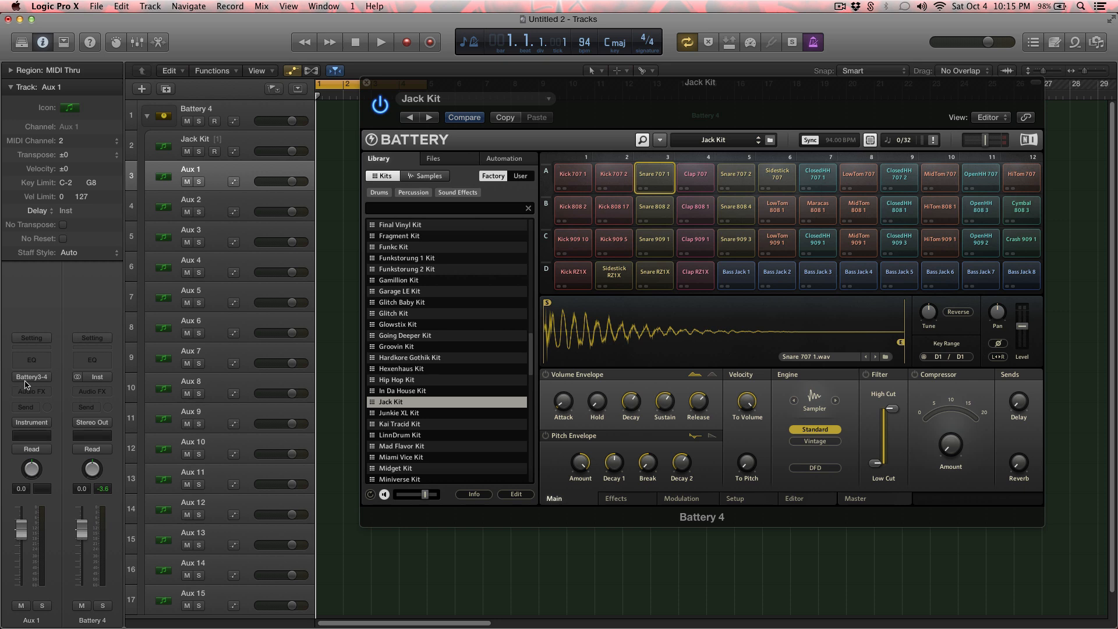
double_click(190, 169)
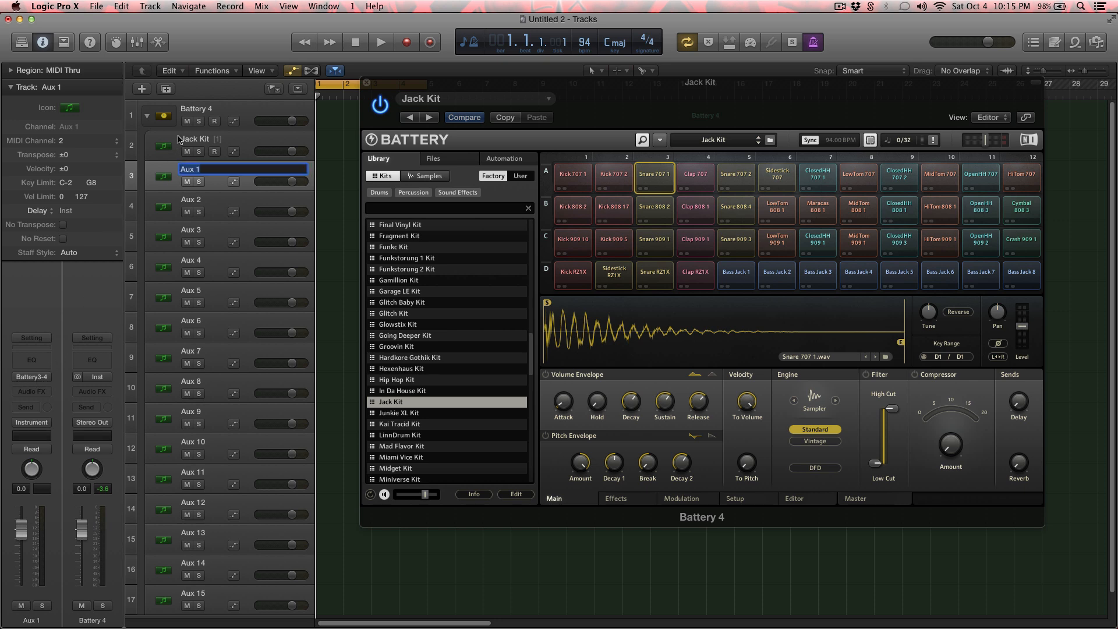
type("Snare")
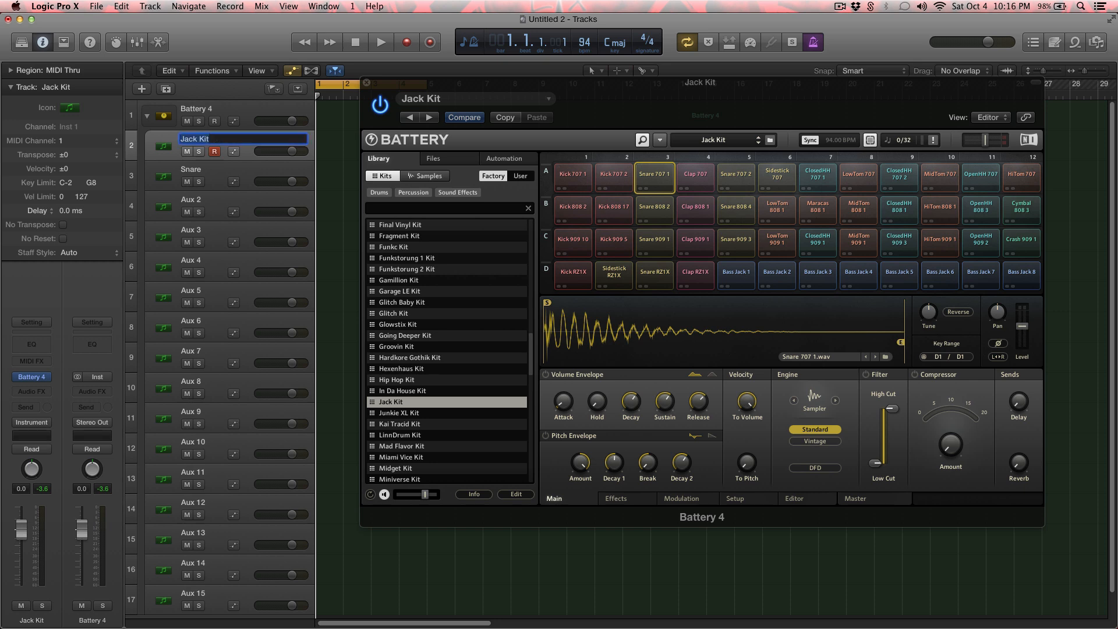
type("Kick")
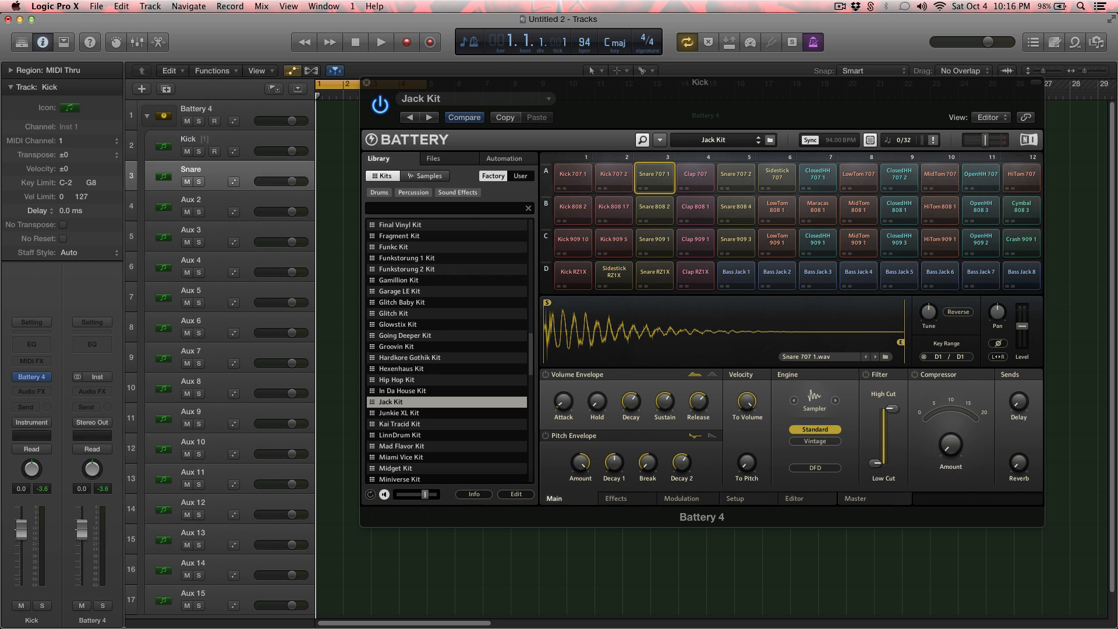
Send the closed hi-hat cell to its own output and rename the Aux 2 track HH.
left_click(190, 199)
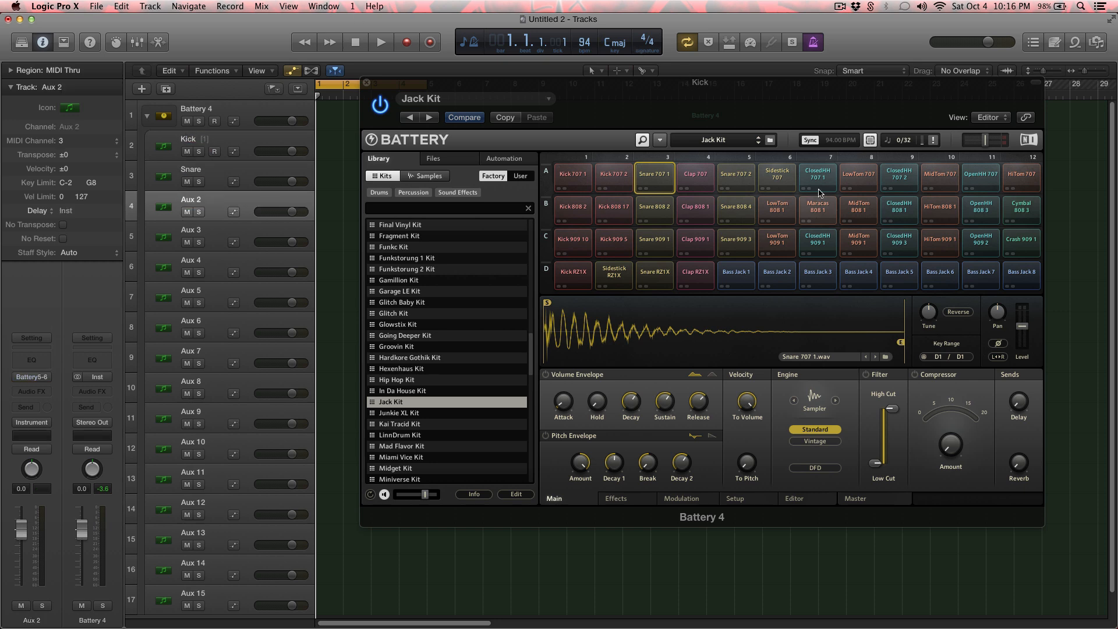
right_click(816, 177)
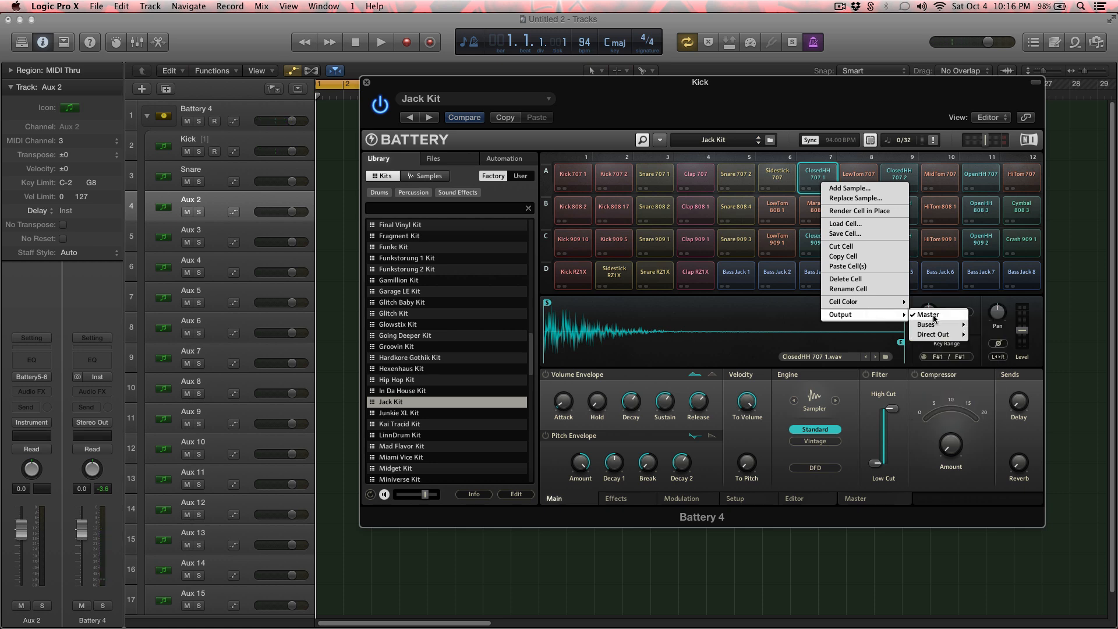
left_click(932, 334)
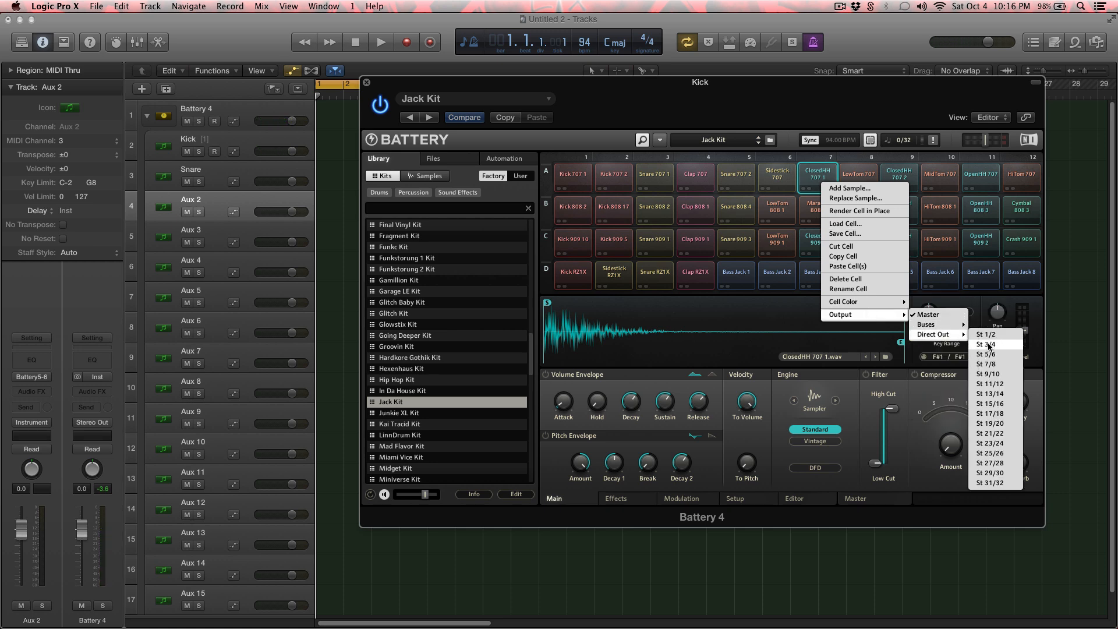
mouse_move(990, 354)
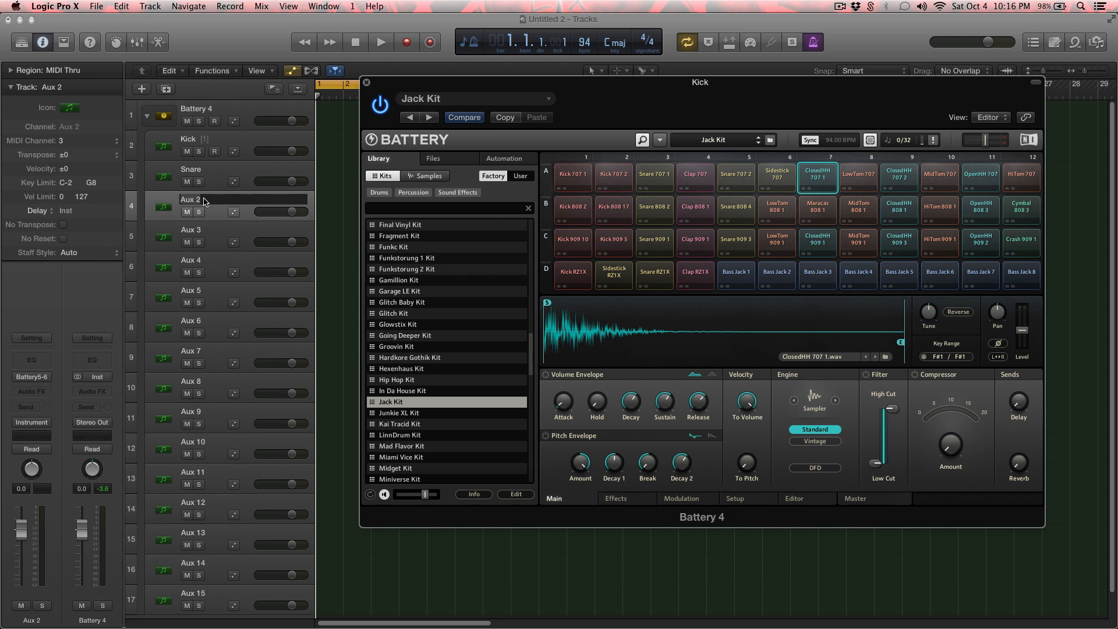
double_click(190, 199)
type("HH")
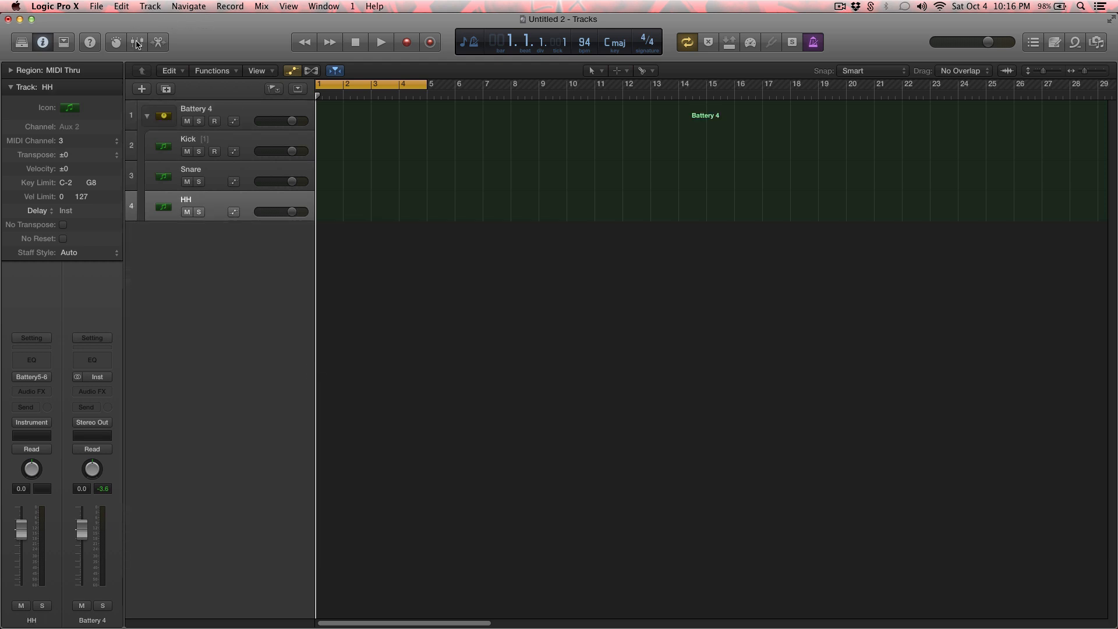
Check the Kick, Snare and HH mixer channels, then play back to audition the kit.
left_click(136, 42)
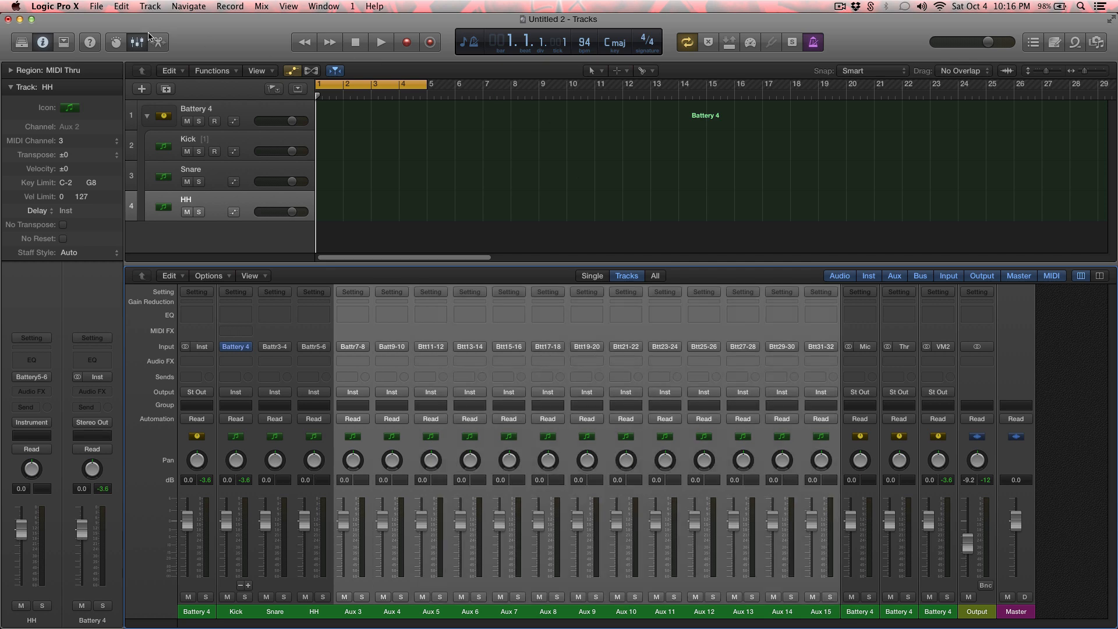
left_click(137, 42)
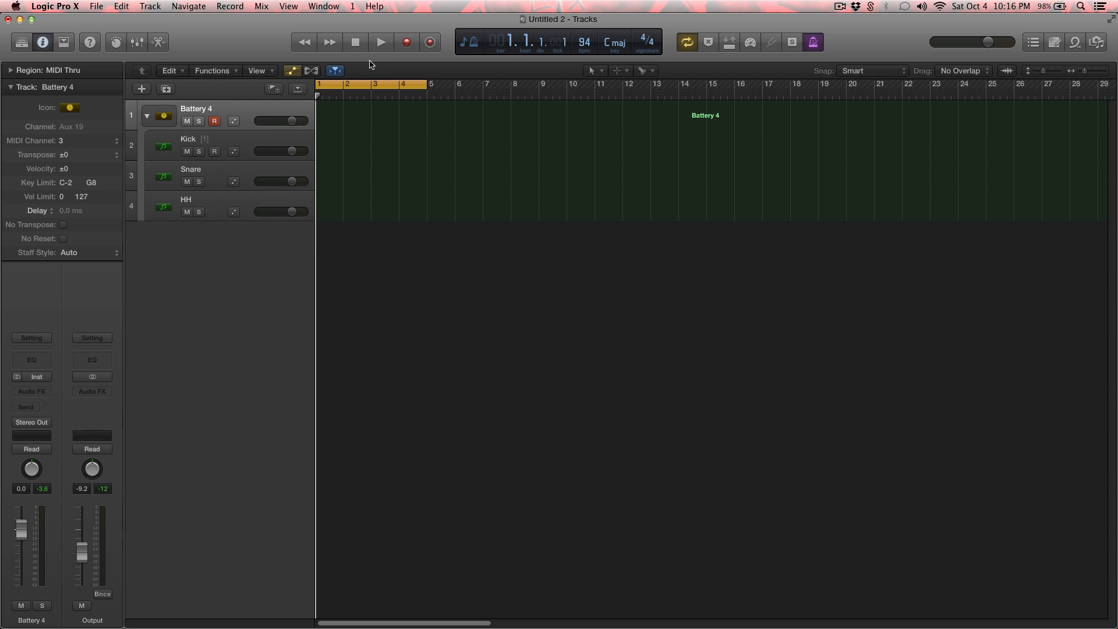
left_click(380, 41)
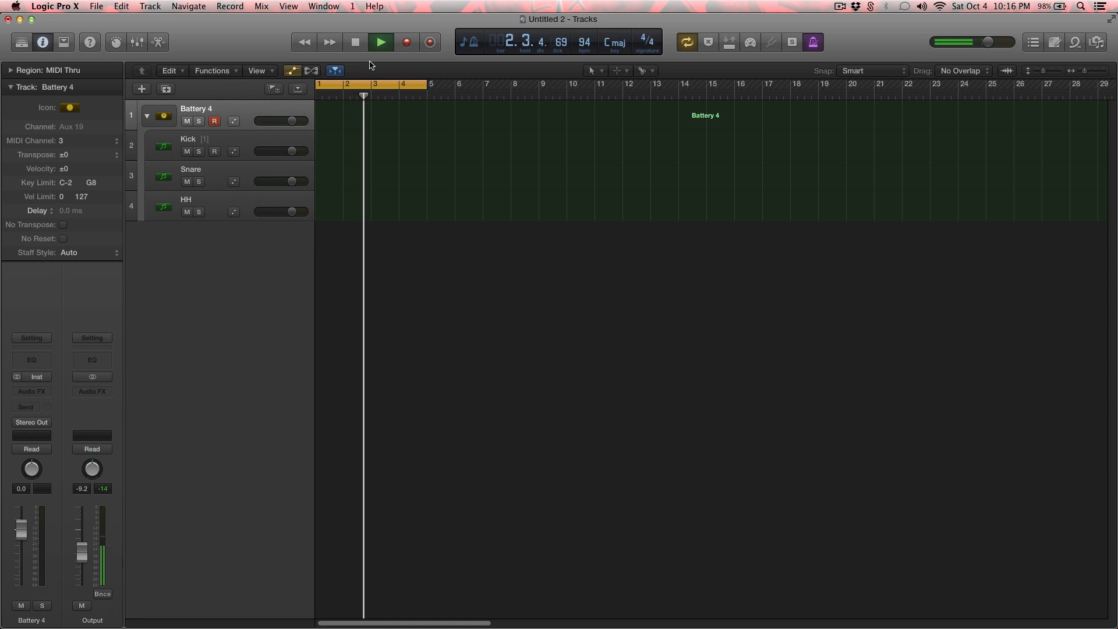
left_click(381, 42)
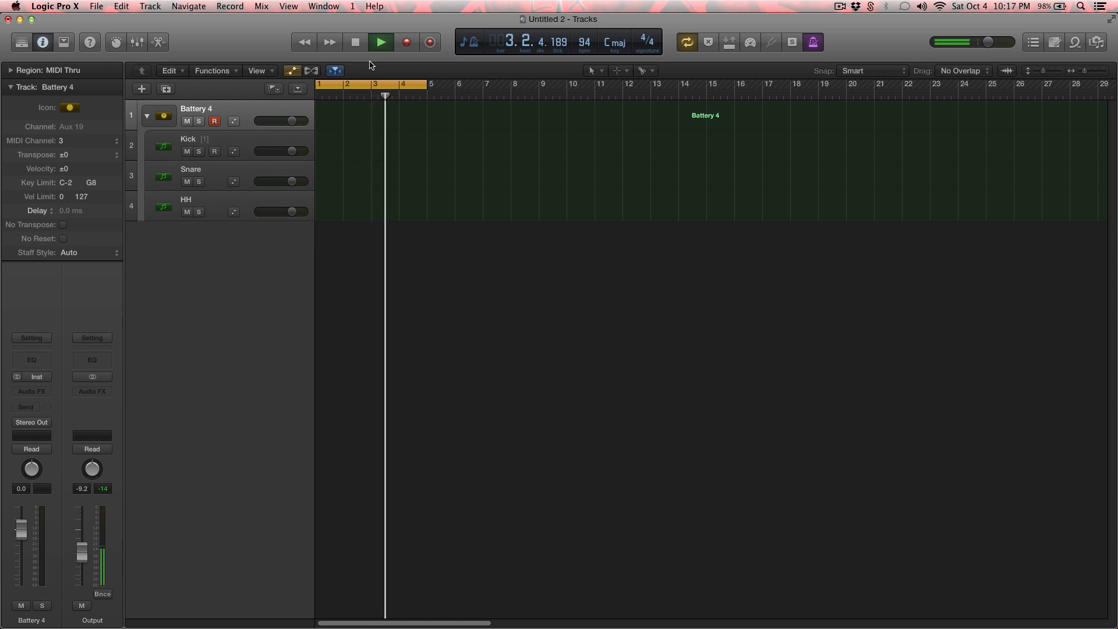
left_click(380, 42)
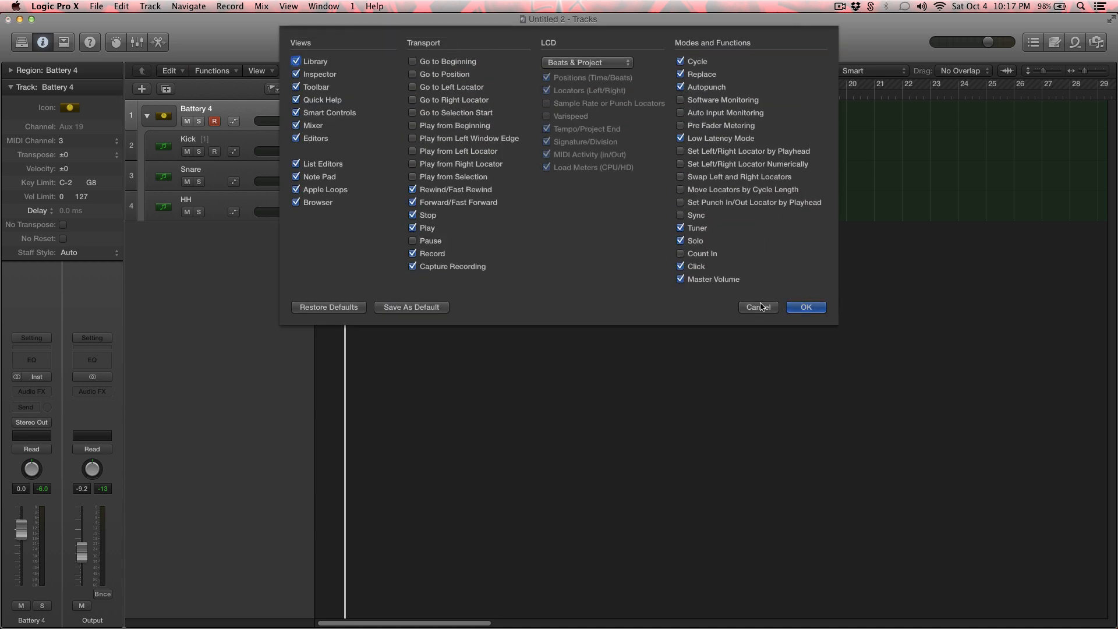
mouse_move(491, 272)
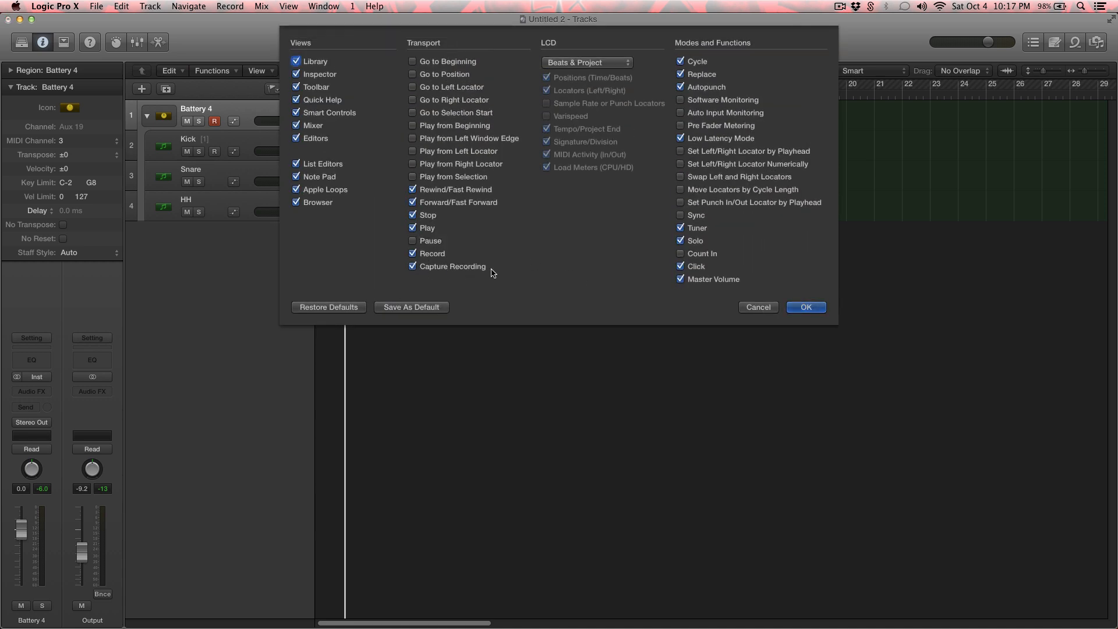
Confirm Capture Recording so a second take creates the Battery 4.2 take folder.
left_click(805, 306)
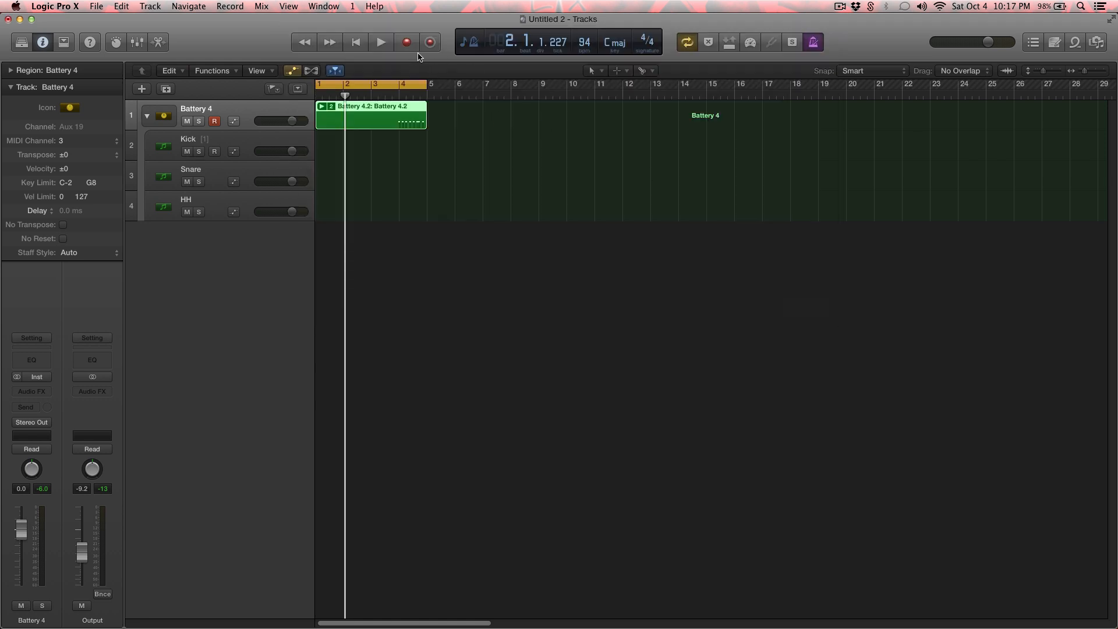
mouse_move(430, 42)
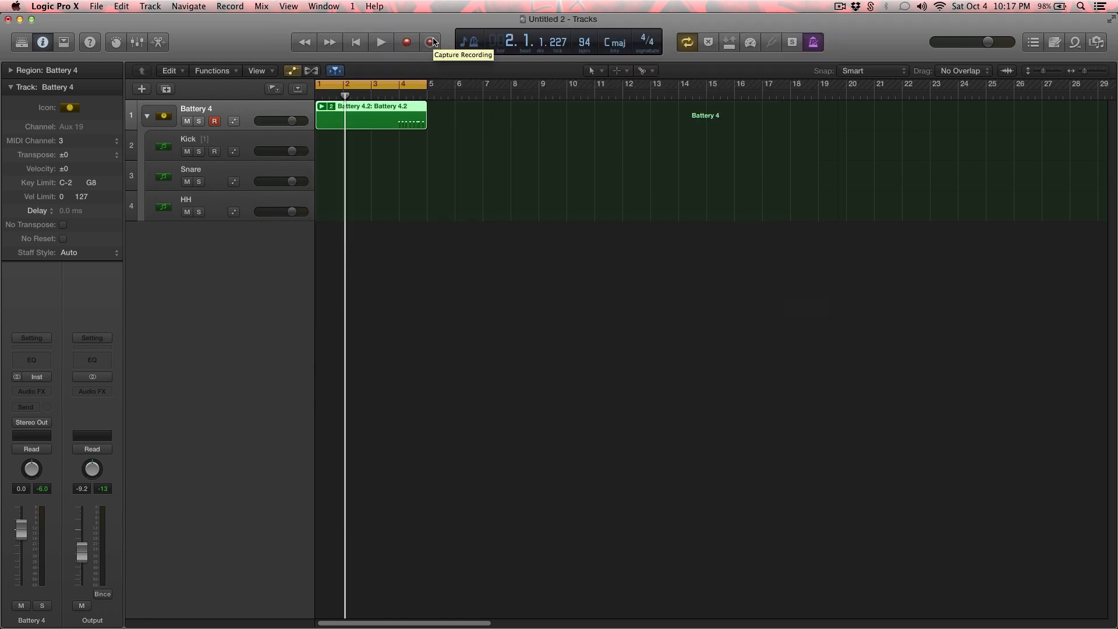
mouse_move(434, 42)
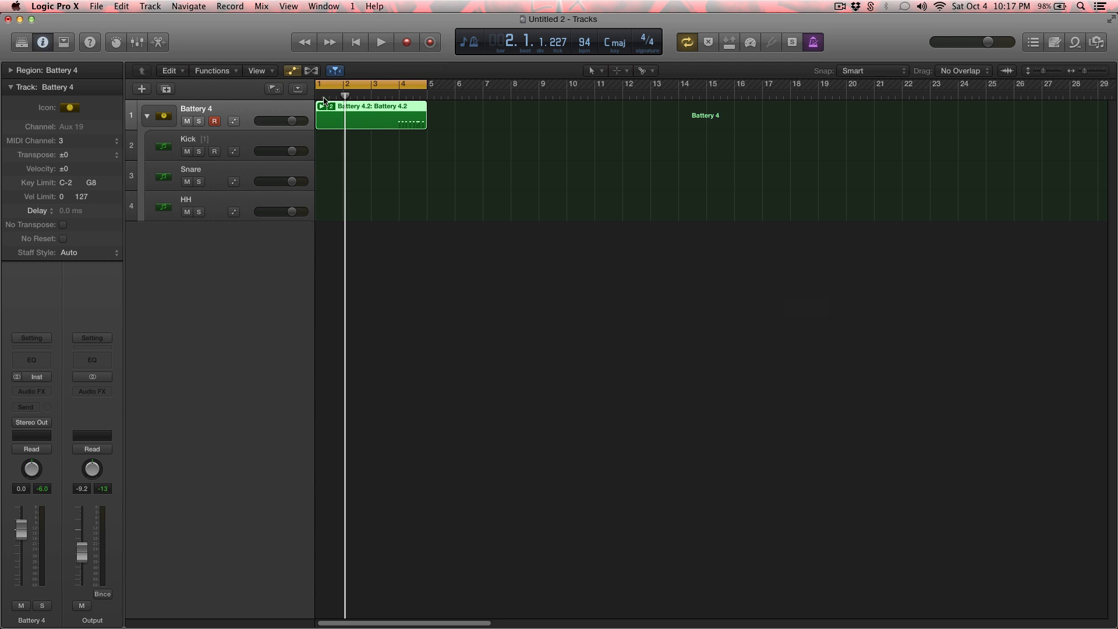
Keep take Battery 4.1, flatten the folder and move the region to the HH track.
left_click(147, 115)
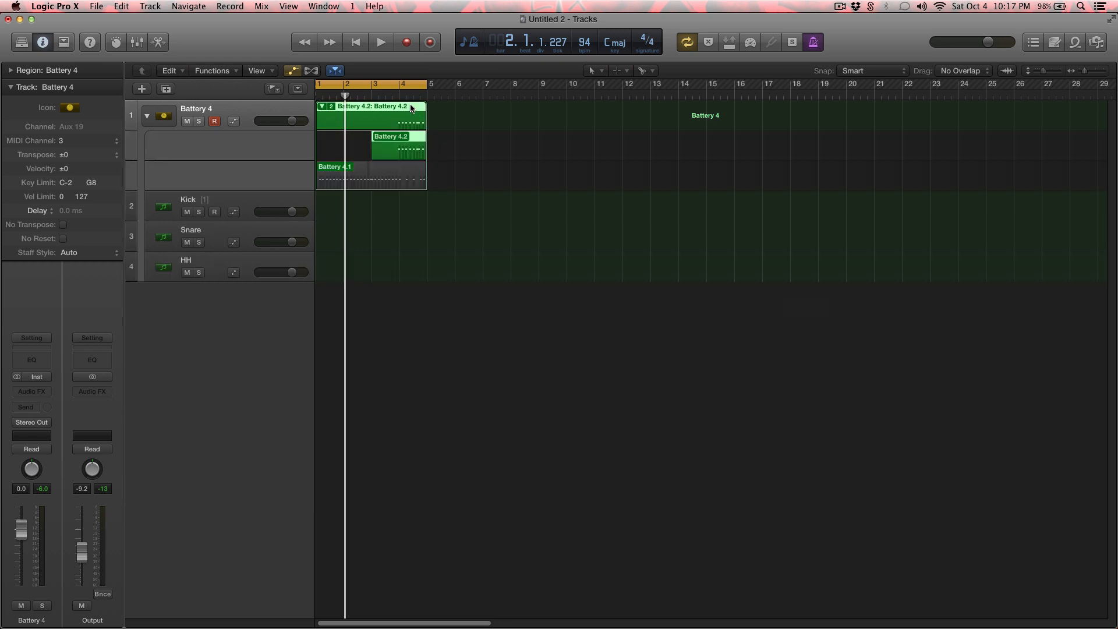
left_click(334, 166)
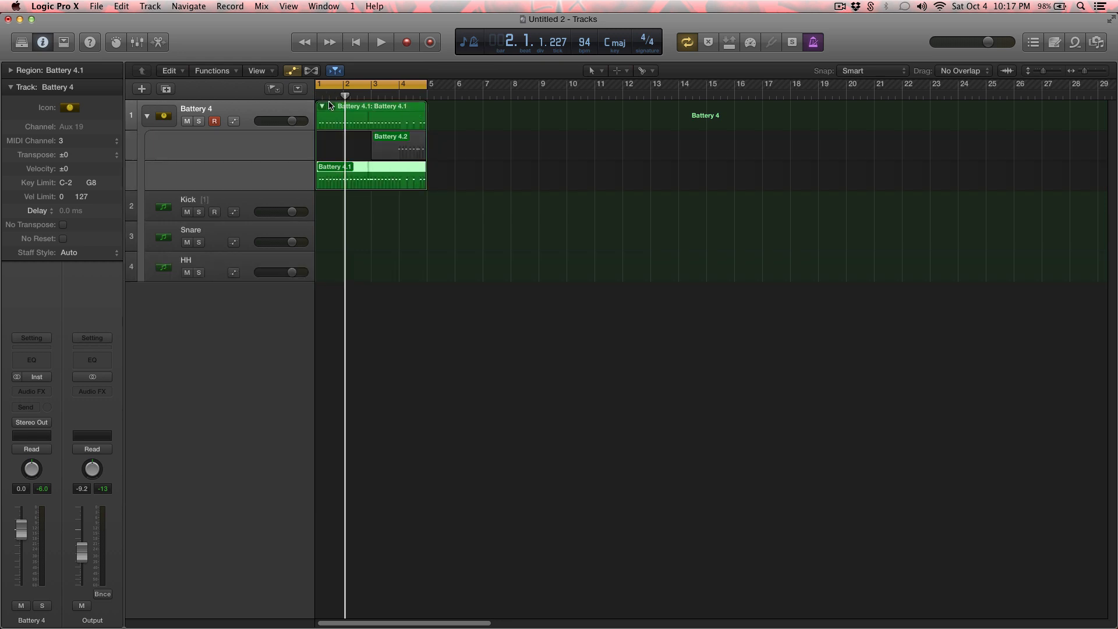
left_click(322, 106)
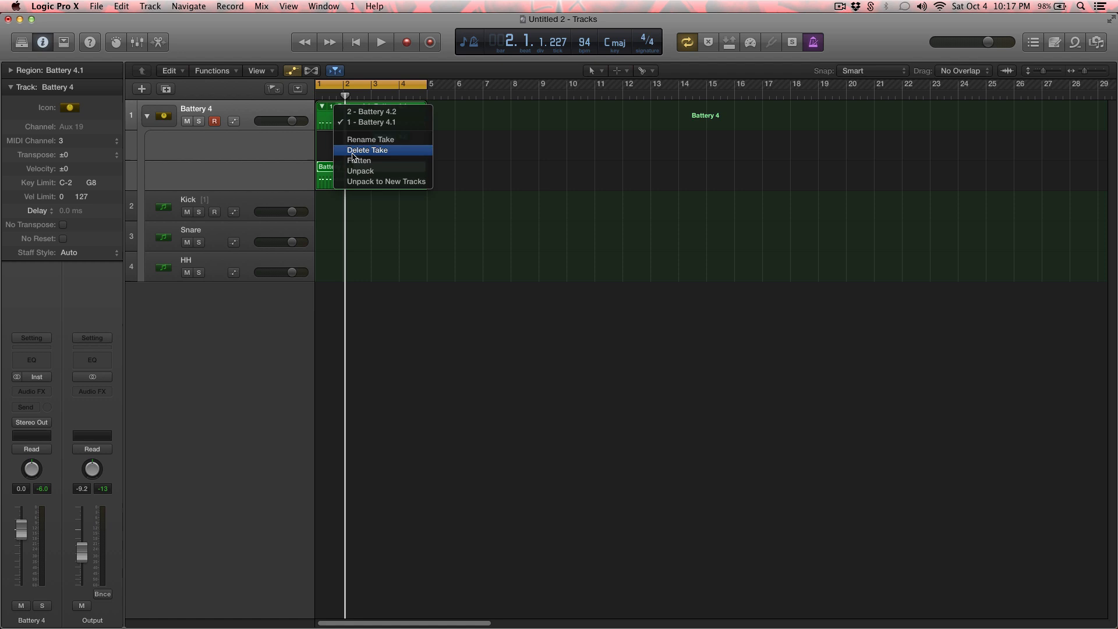
mouse_move(359, 161)
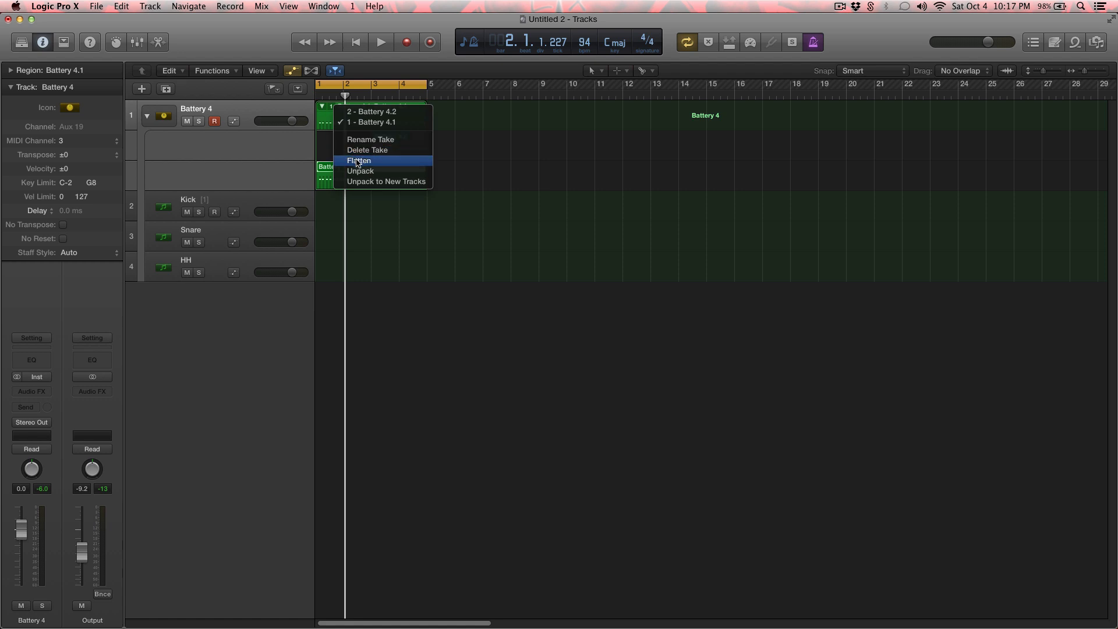
left_click(360, 161)
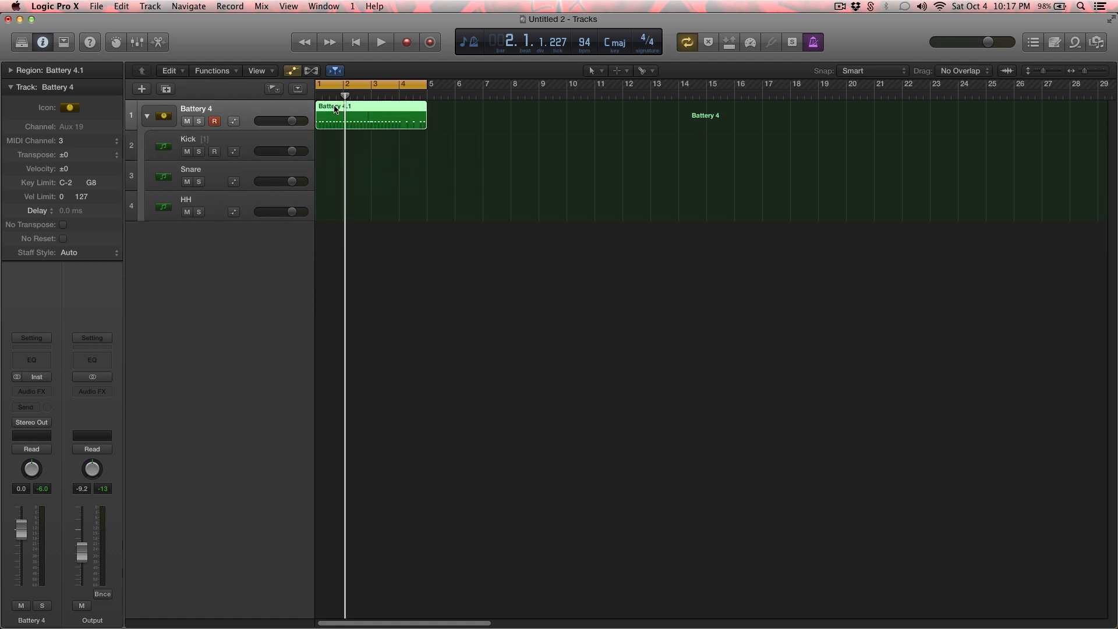
left_click_drag(336, 108, 338, 124)
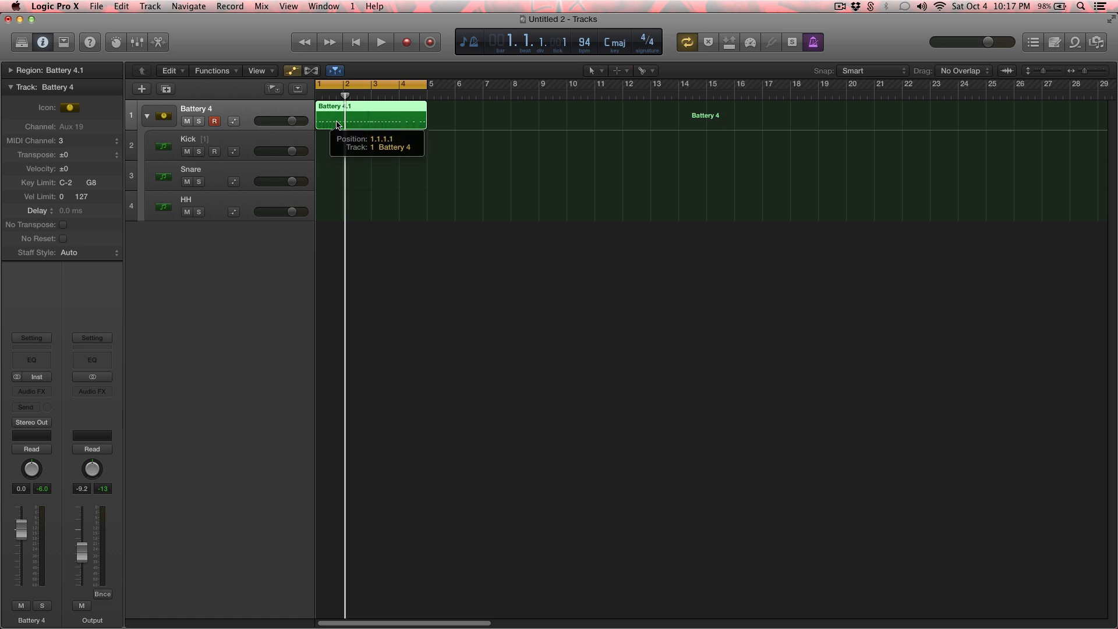
left_click(380, 42)
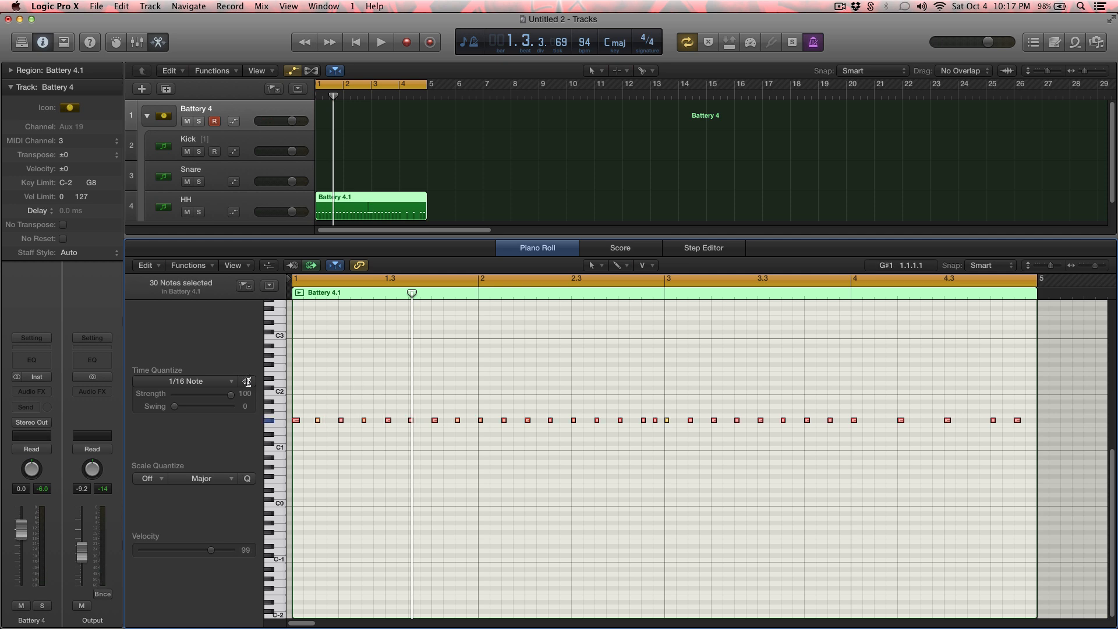
Play back the hi-hat pattern quantized to 1/16 notes and close the note editor.
left_click(381, 42)
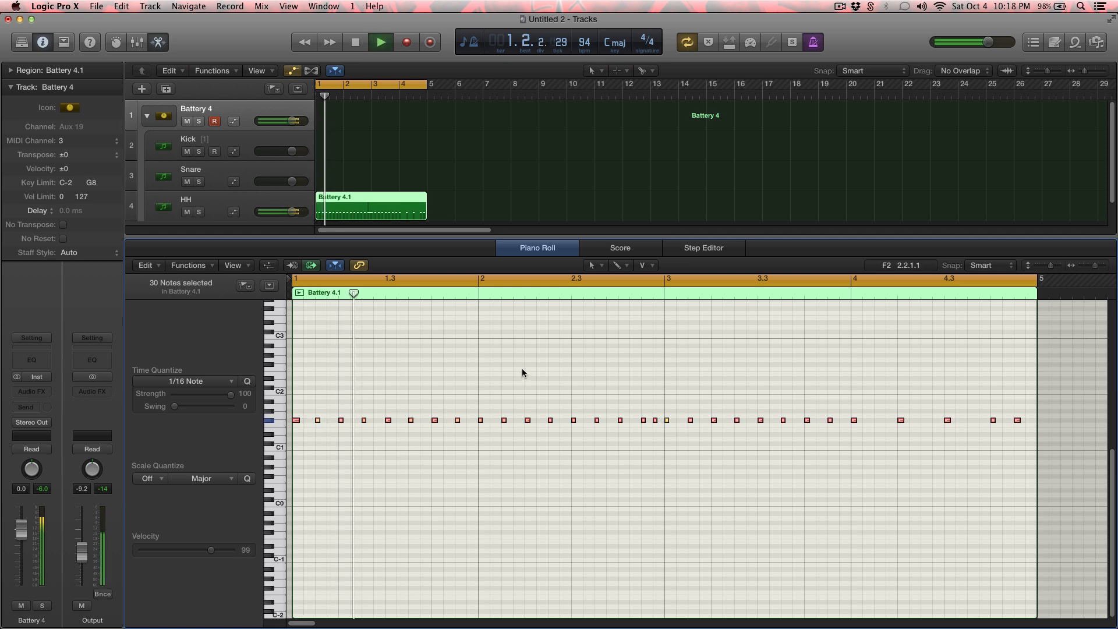
left_click(500, 278)
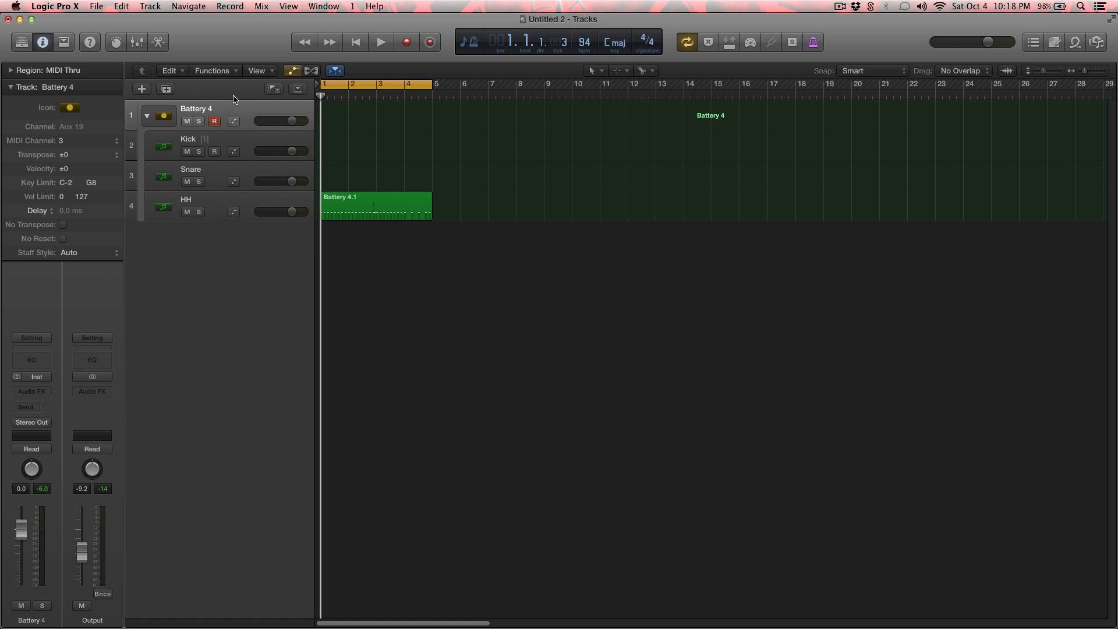
Play back the hi-hat pattern on the HH track, then stop the transport.
left_click(381, 42)
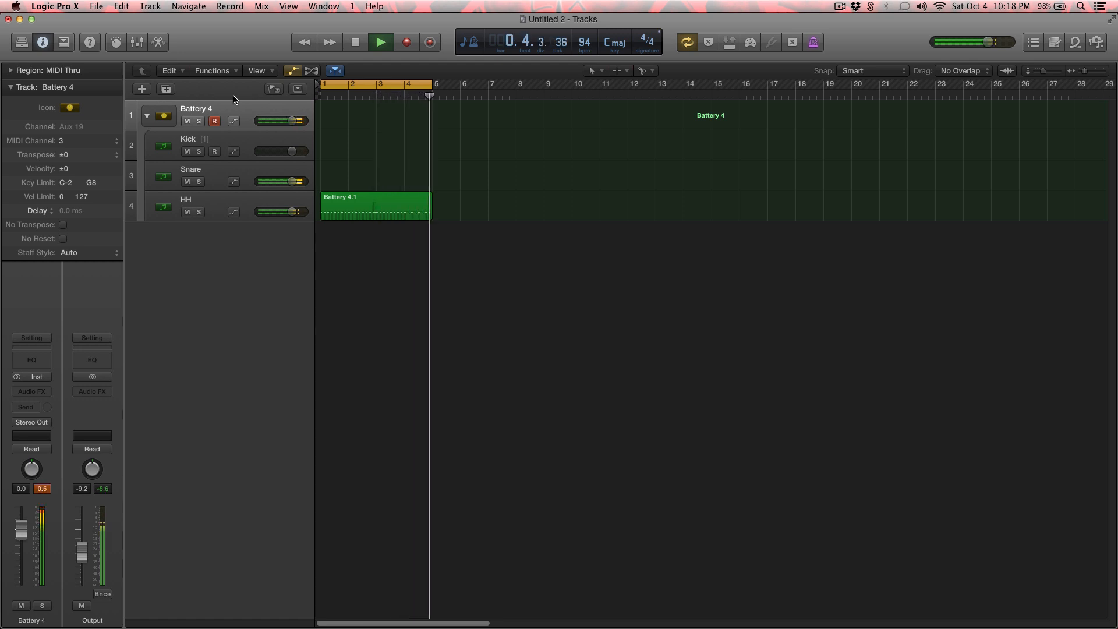
left_click(354, 42)
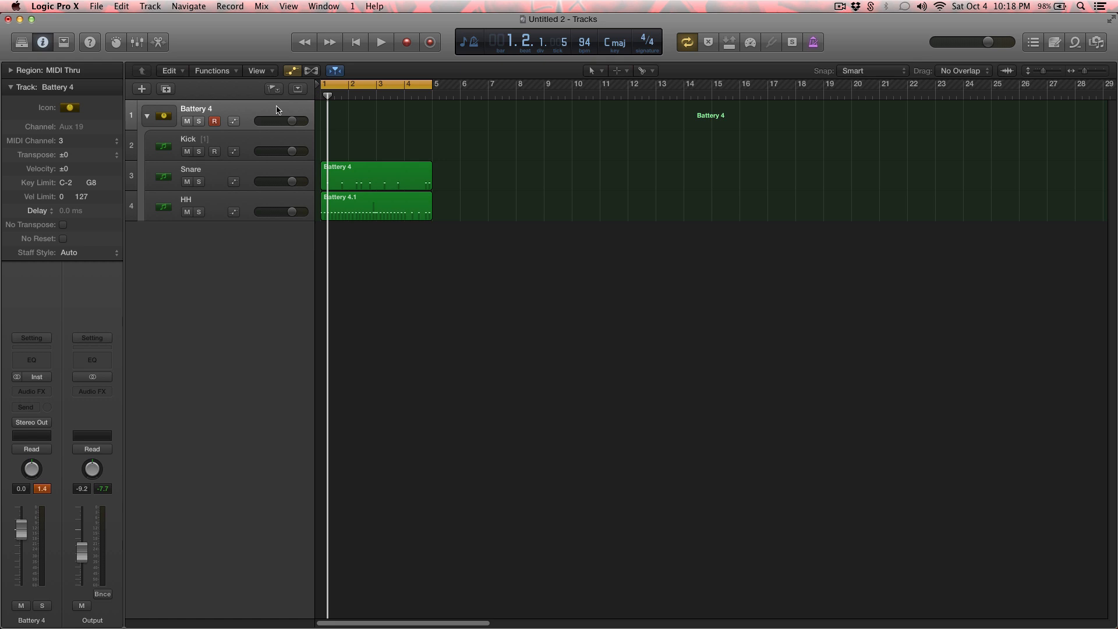
Record new Battery 4 drum patterns onto the Snare track and the stack track.
left_click(379, 42)
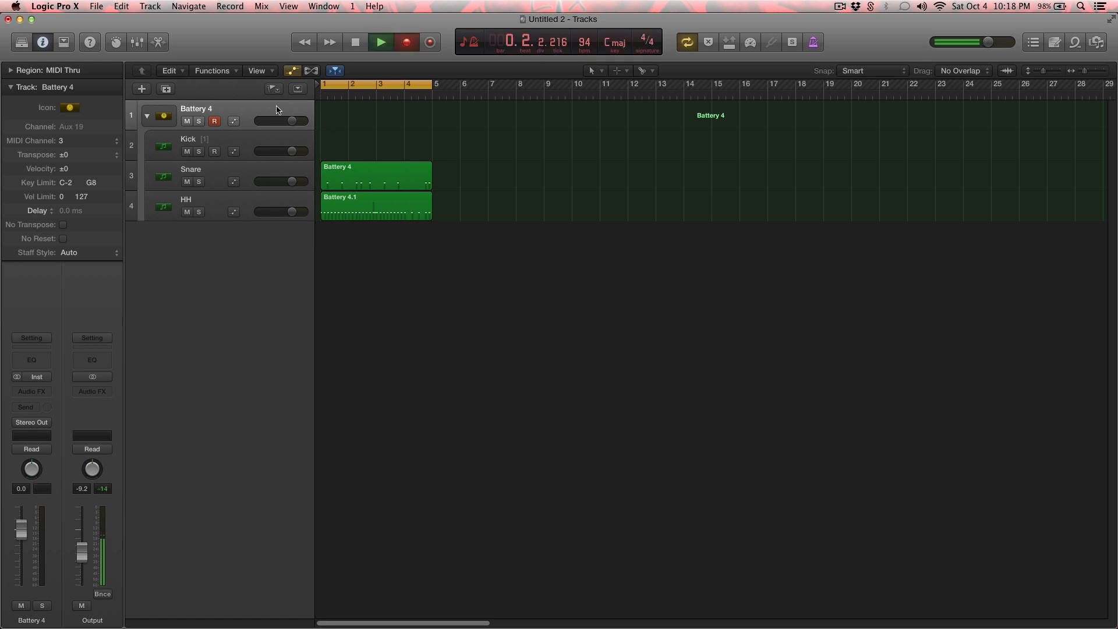
left_click(380, 42)
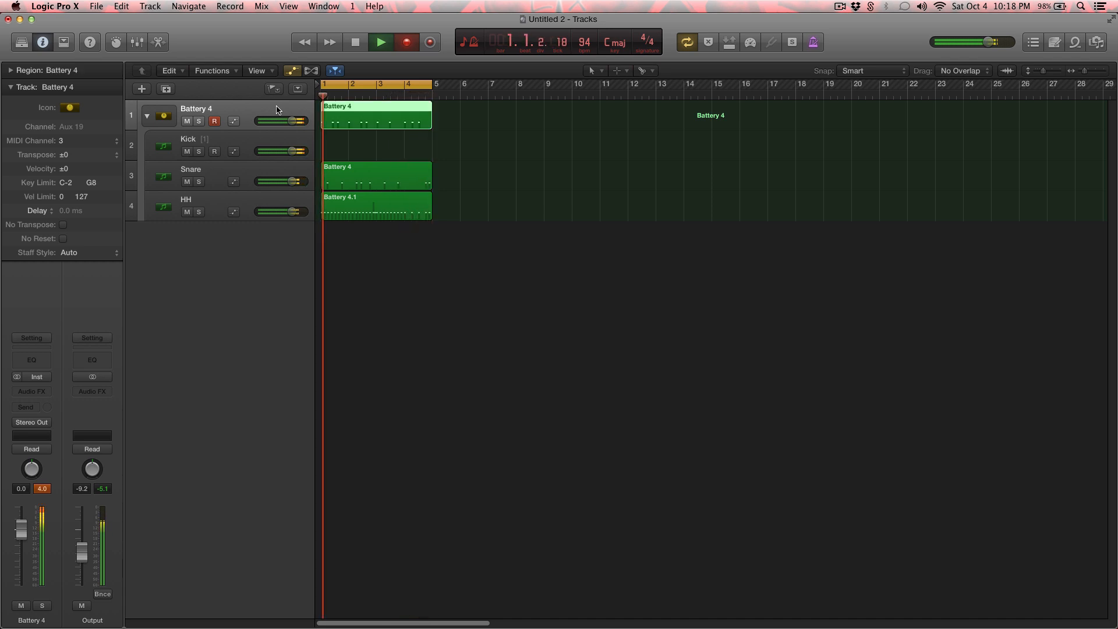
left_click(380, 42)
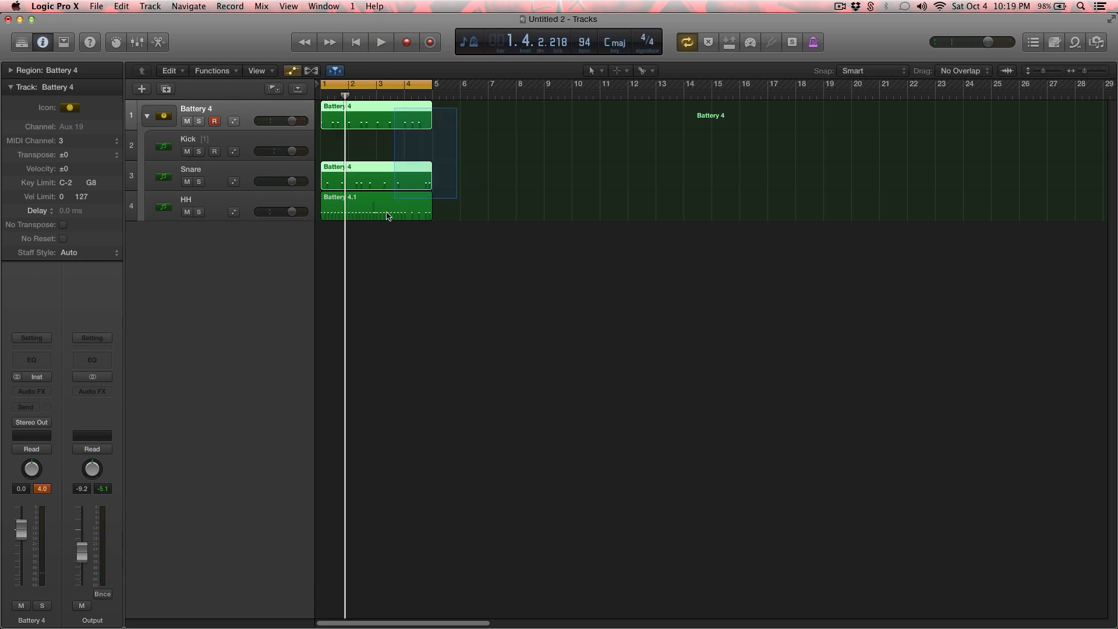
Quantize the notes of all three drum regions to 1/16 in the Piano Roll.
double_click(376, 206)
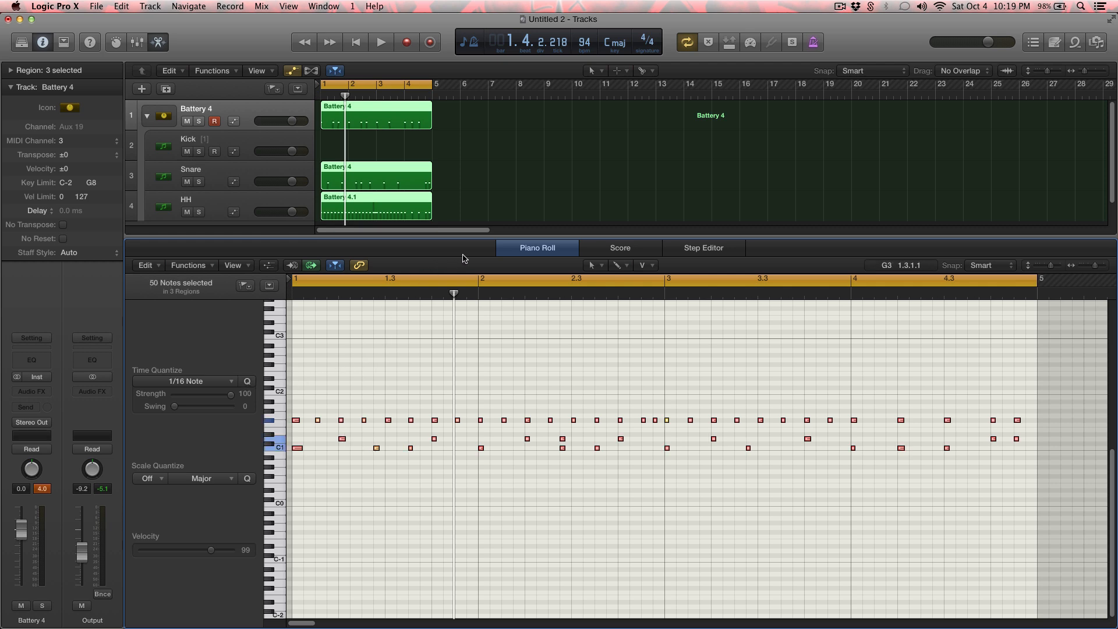
left_click(379, 42)
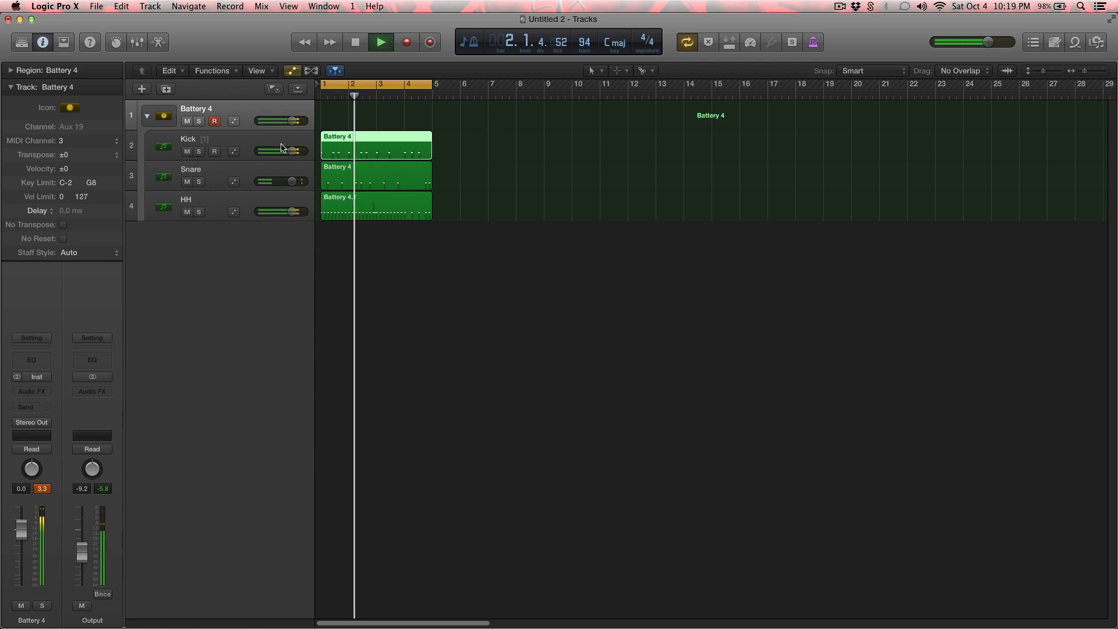
Enable Pan in the Track Header Components so every drum track shows a pan knob.
left_click(354, 42)
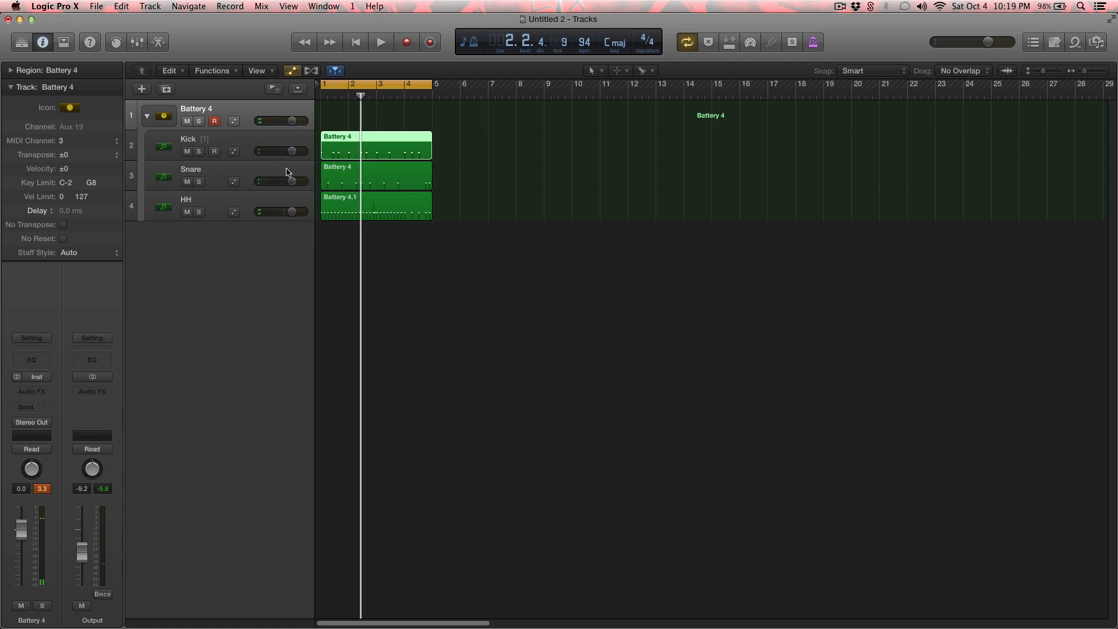
right_click(190, 168)
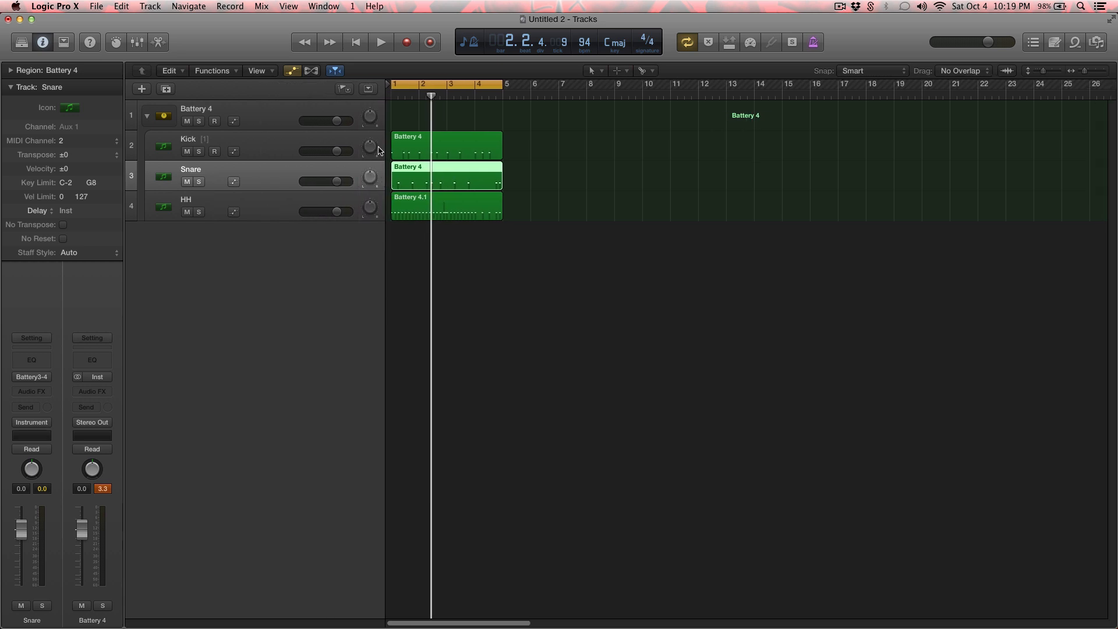
mouse_move(371, 209)
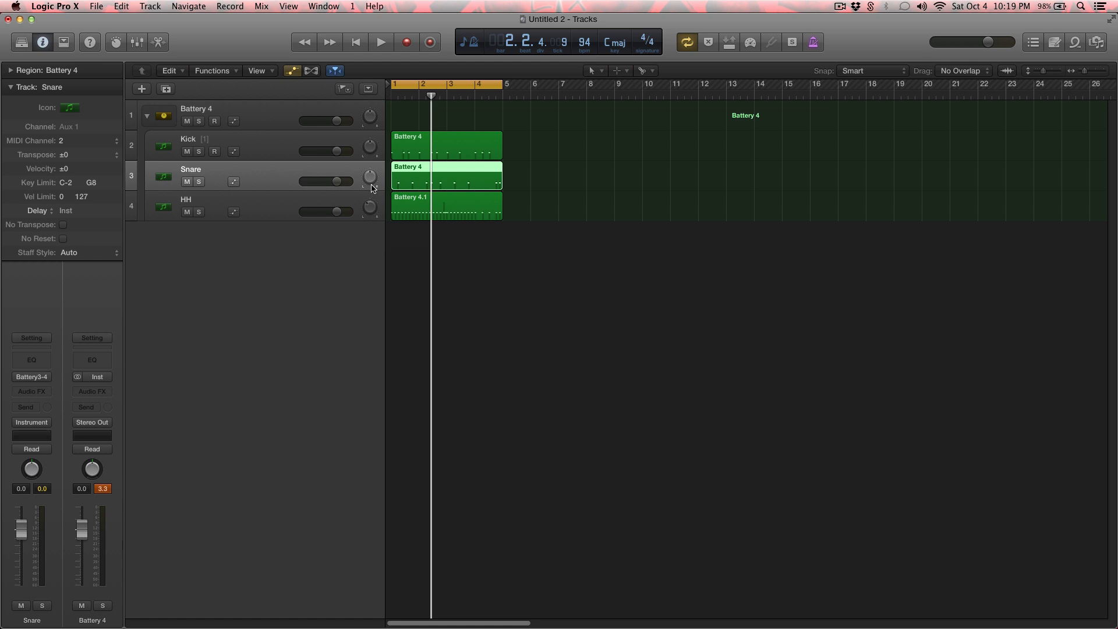
Pan the Snare slightly left and adjust its volume while the kit plays back.
left_click_drag(370, 175, 370, 181)
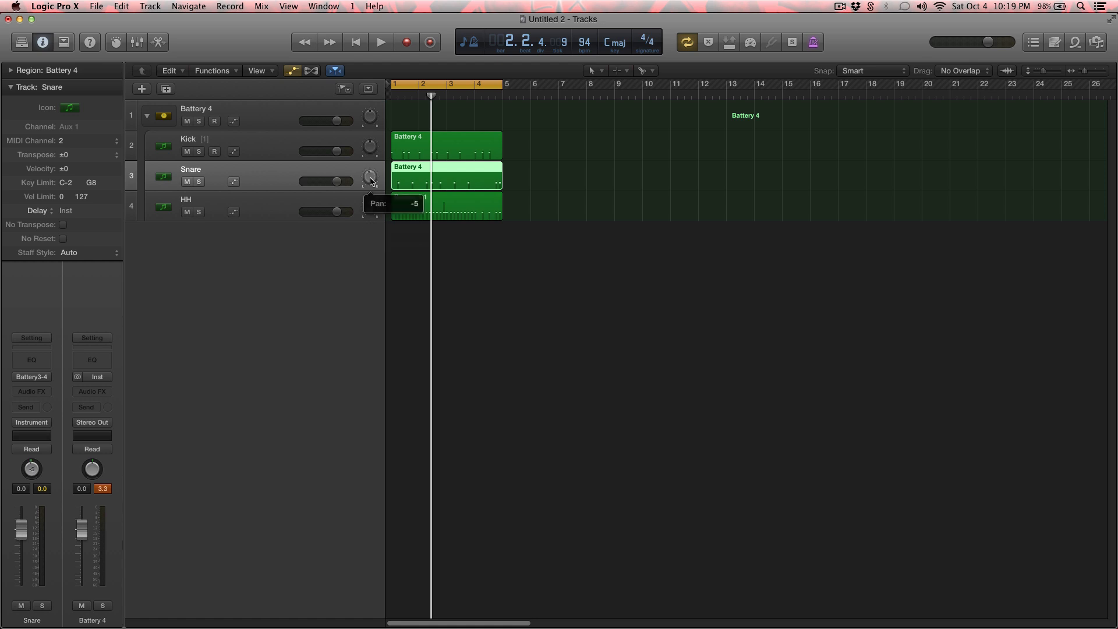
left_click(381, 42)
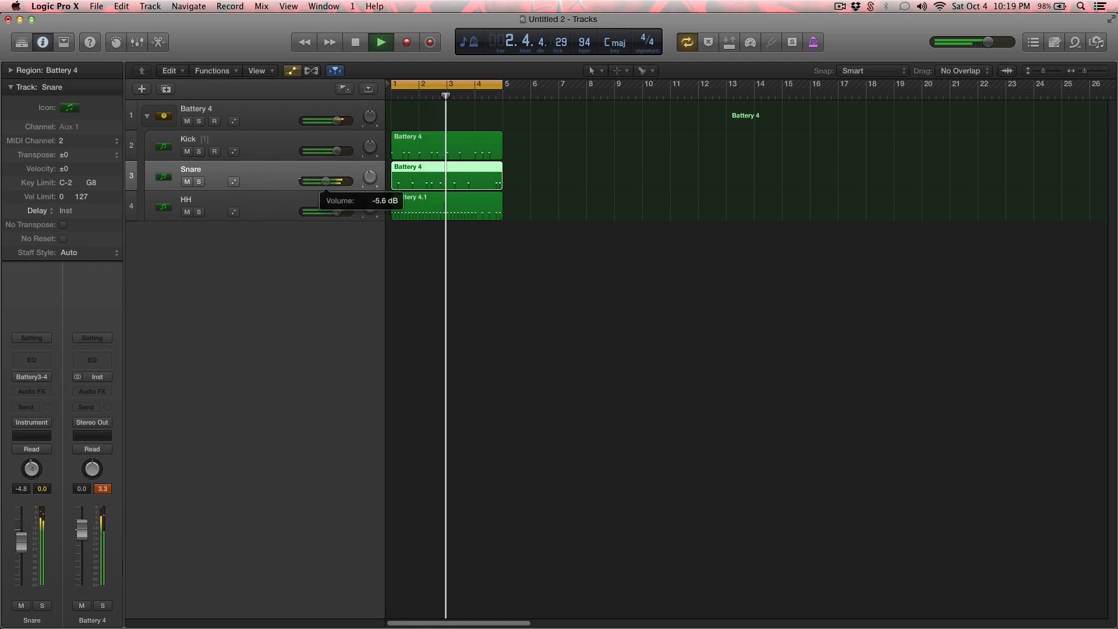
left_click_drag(322, 181, 339, 210)
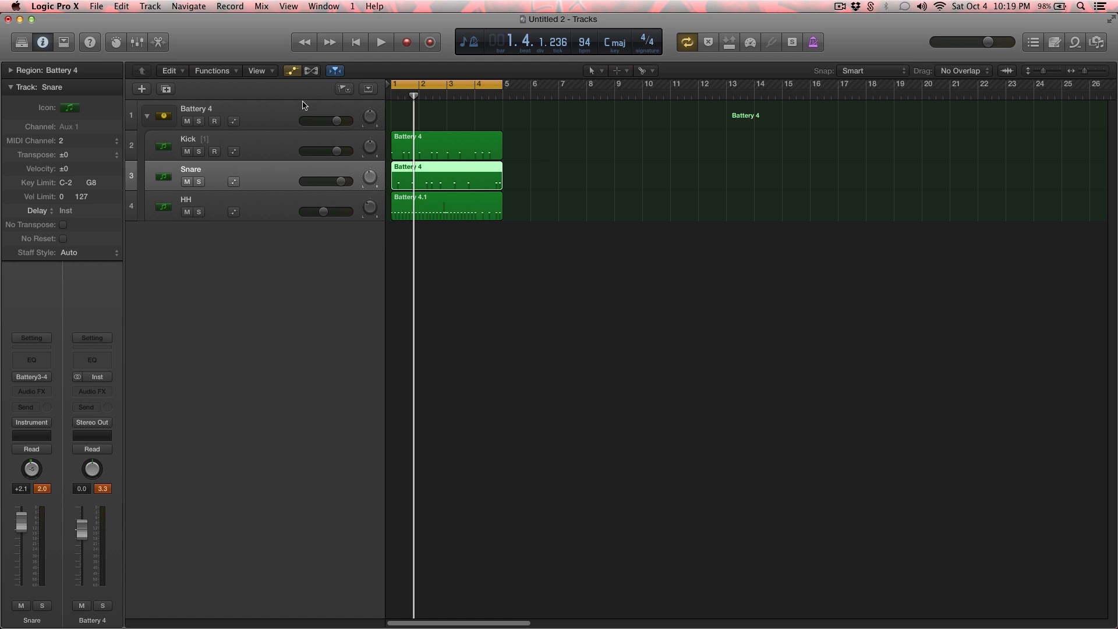
mouse_move(292, 111)
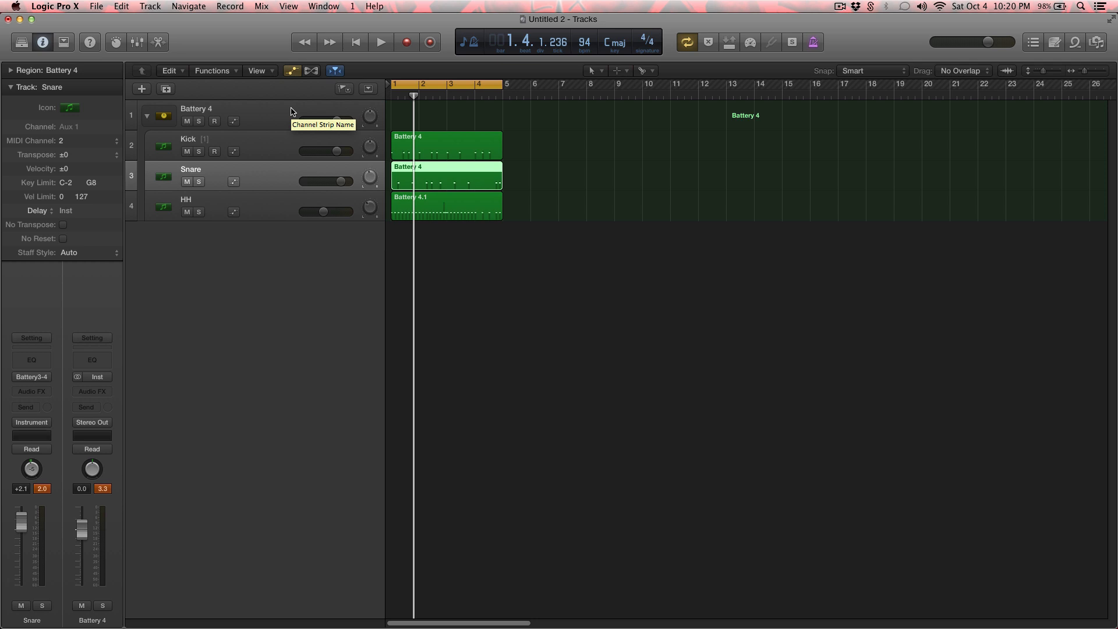
mouse_move(291, 112)
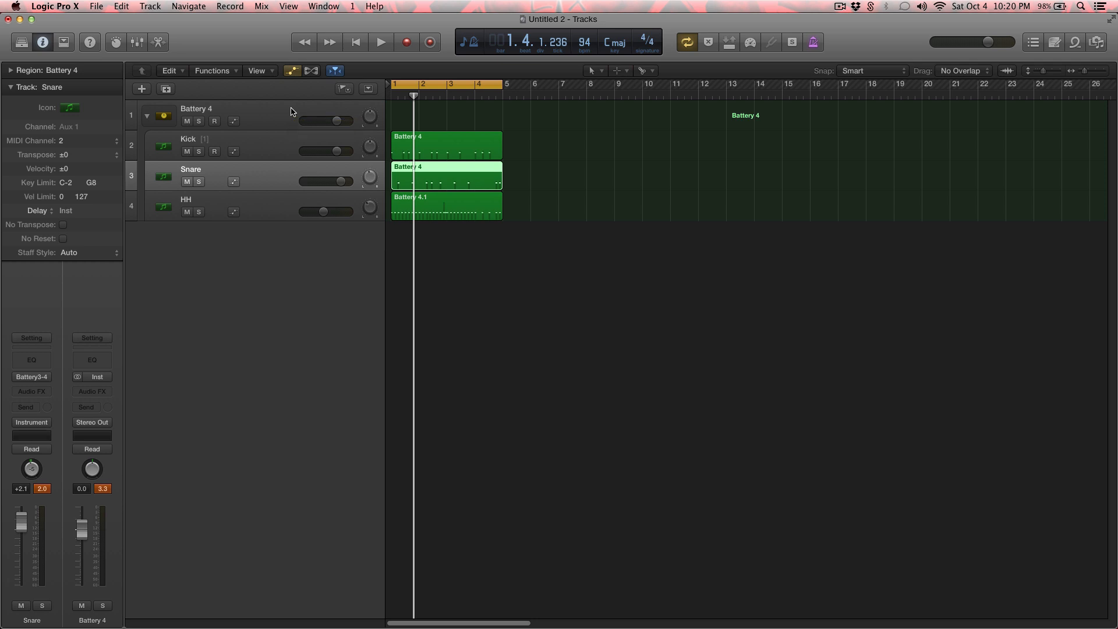